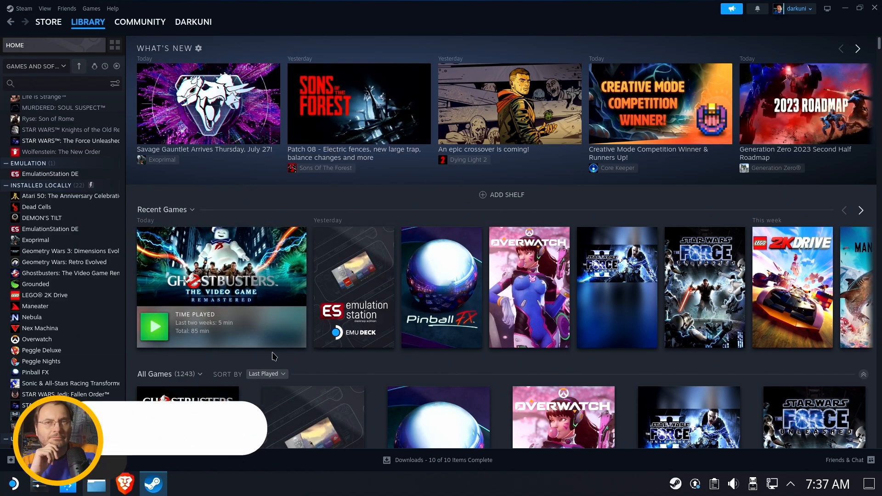
Launch Ghostbusters: The Video Game Remastered from Recent Games and reach its career menu.
left_click(221, 266)
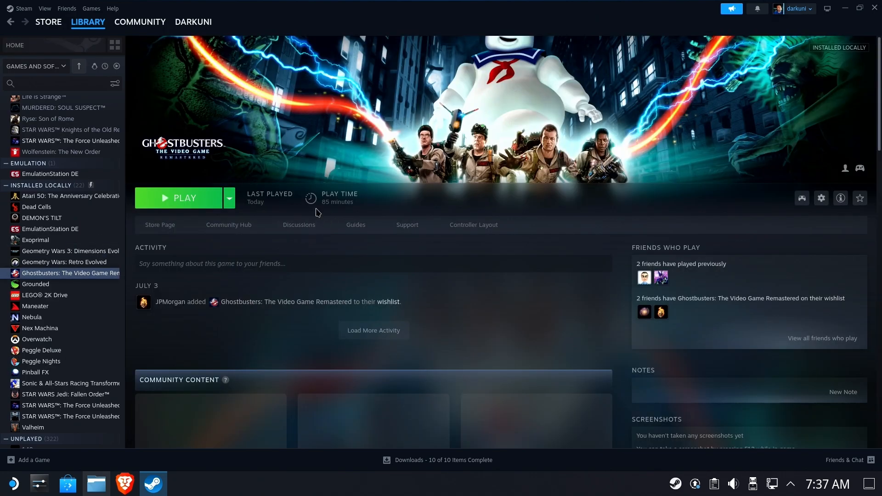
left_click(180, 198)
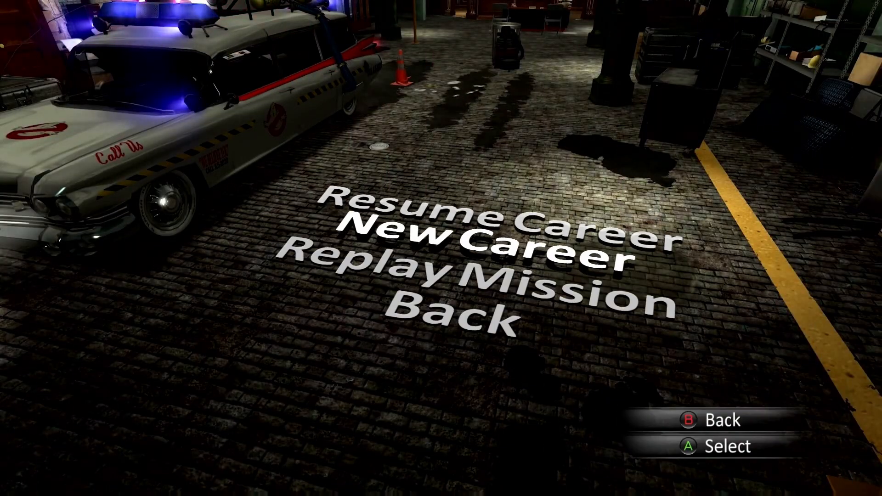
key("Up")
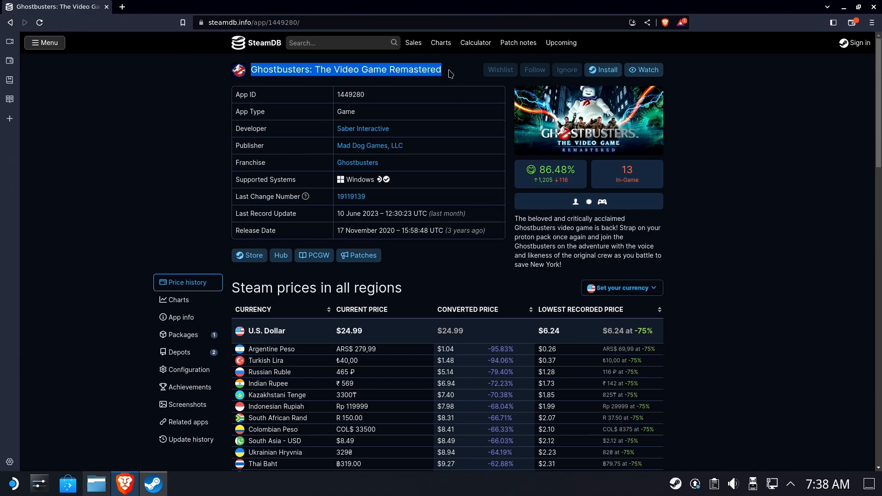
Select the SteamDB App ID 1449280, then bring up the Dolphin file manager.
double_click(351, 93)
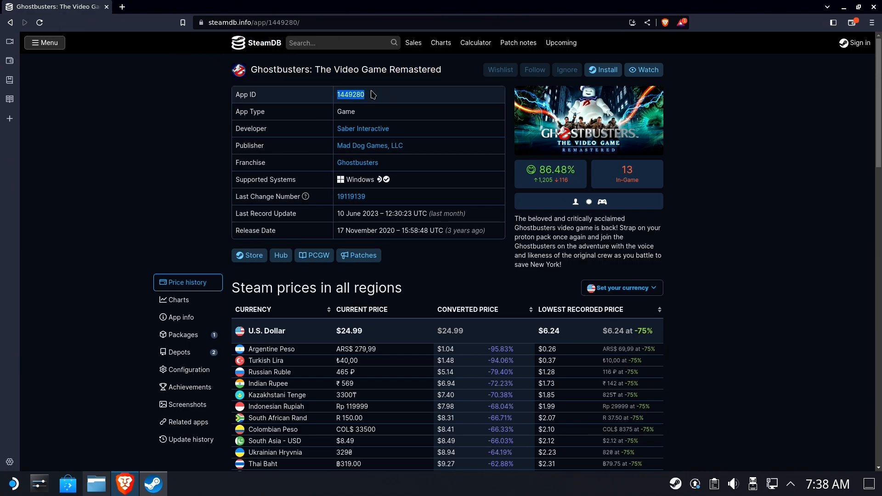
mouse_move(314, 100)
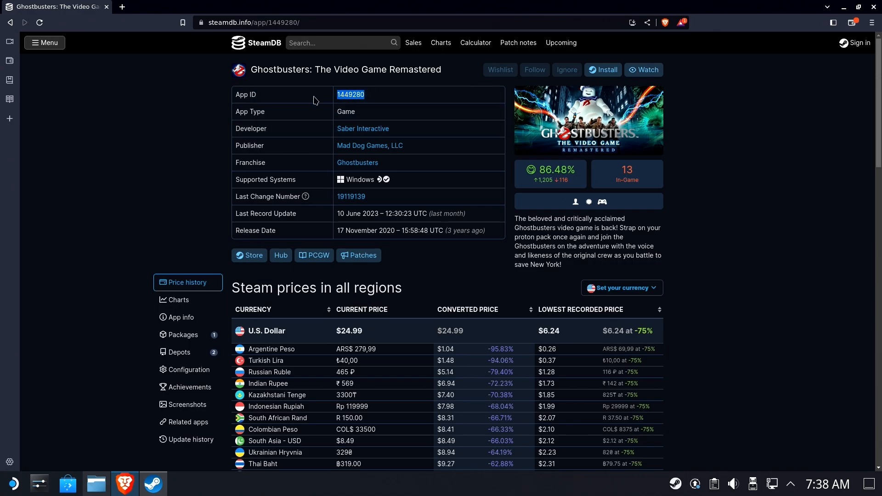
left_click(95, 484)
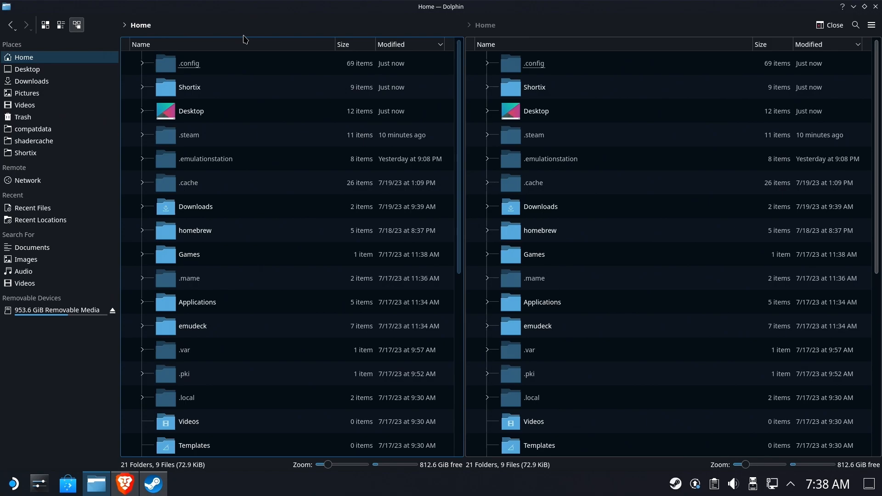
Browse compatdata's 1449280 prefix down through drive_c and users to steamuser.
left_click(188, 182)
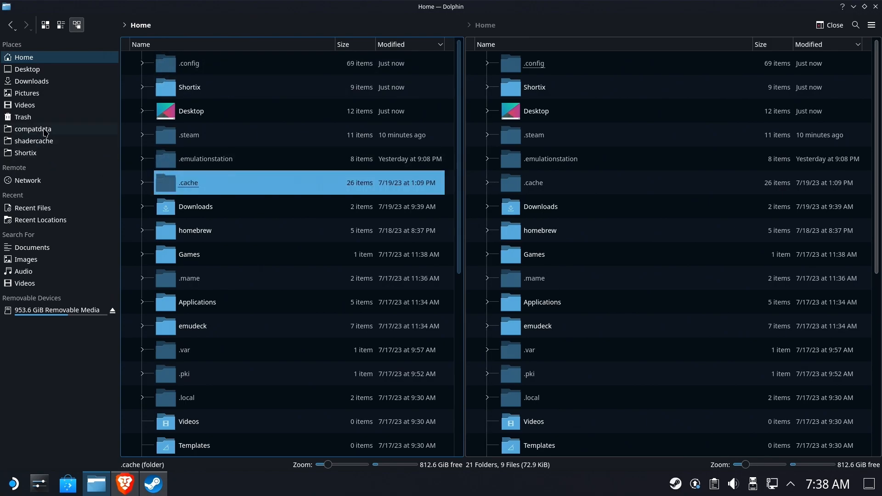
left_click(32, 128)
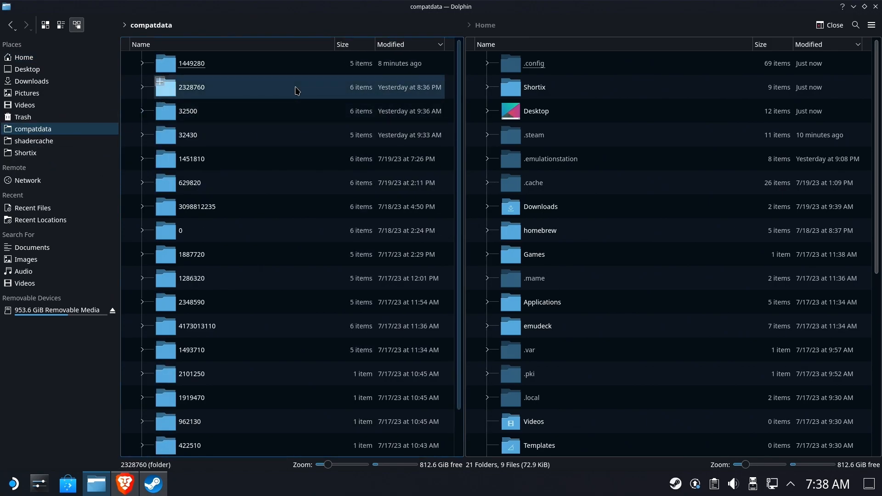
left_click(192, 63)
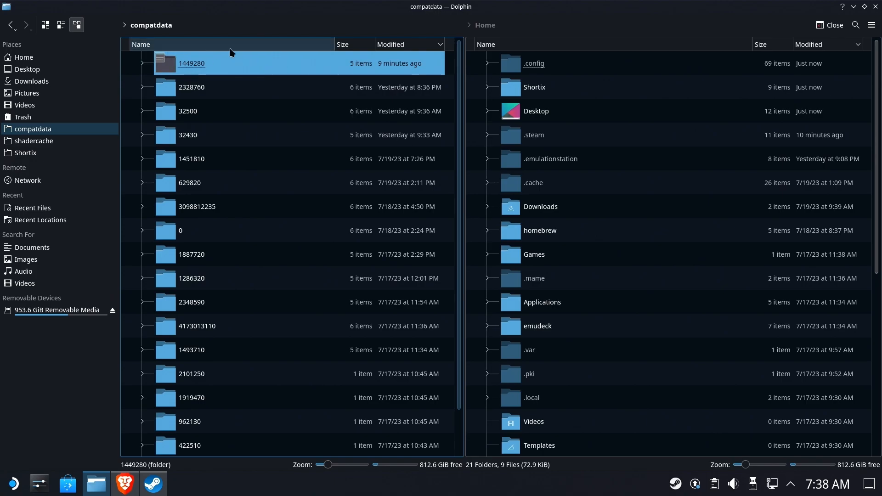
mouse_move(215, 63)
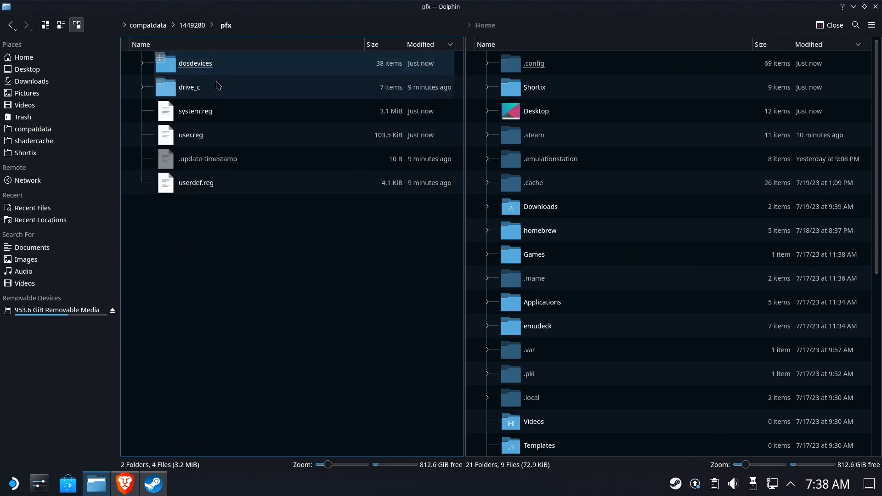
double_click(189, 87)
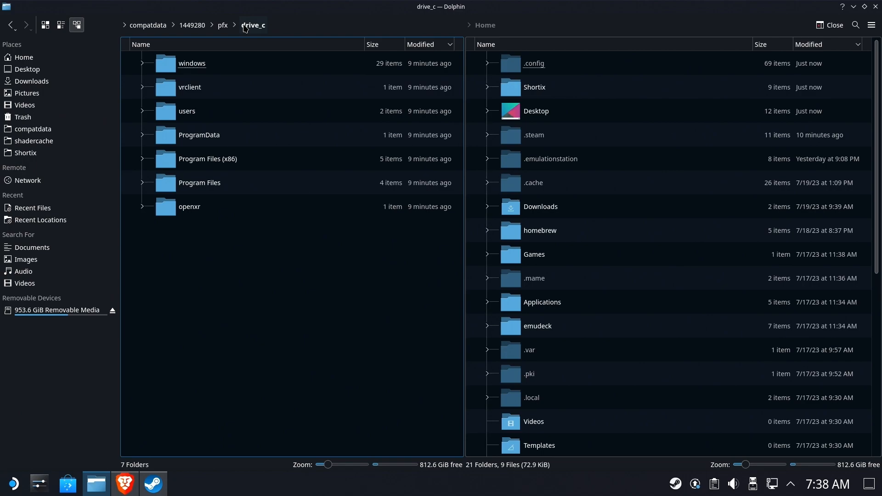
double_click(186, 111)
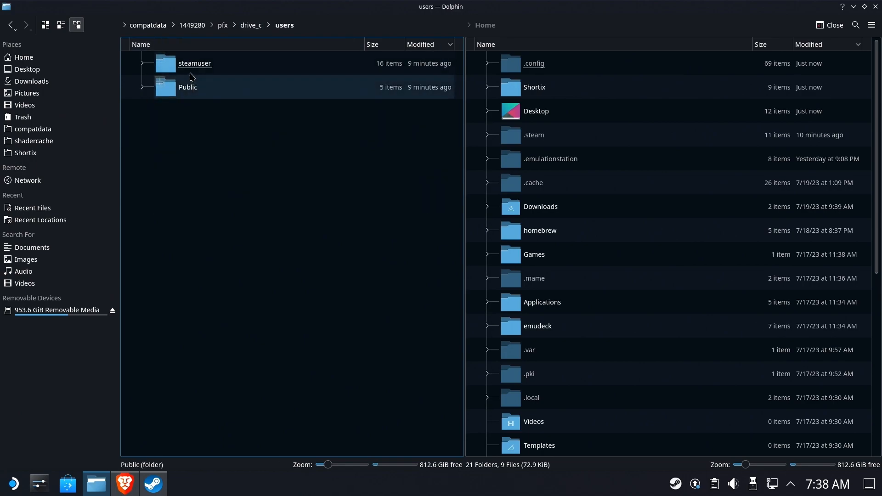
double_click(195, 63)
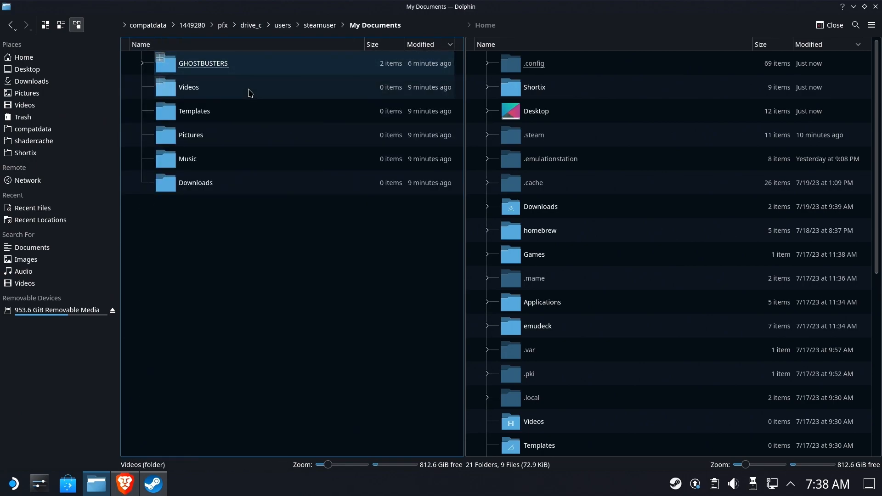
Open the prefix's GHOSTBUSTERS save folder and show the microSD card's backup alongside.
double_click(204, 63)
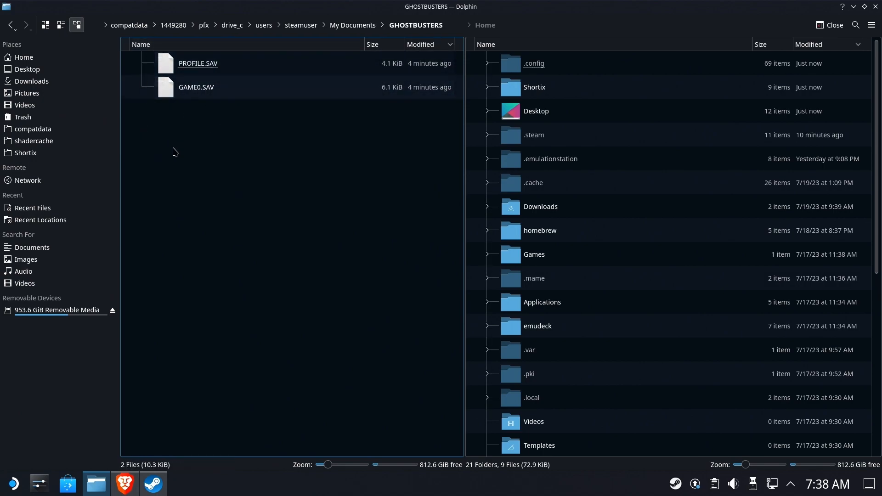
left_click(352, 25)
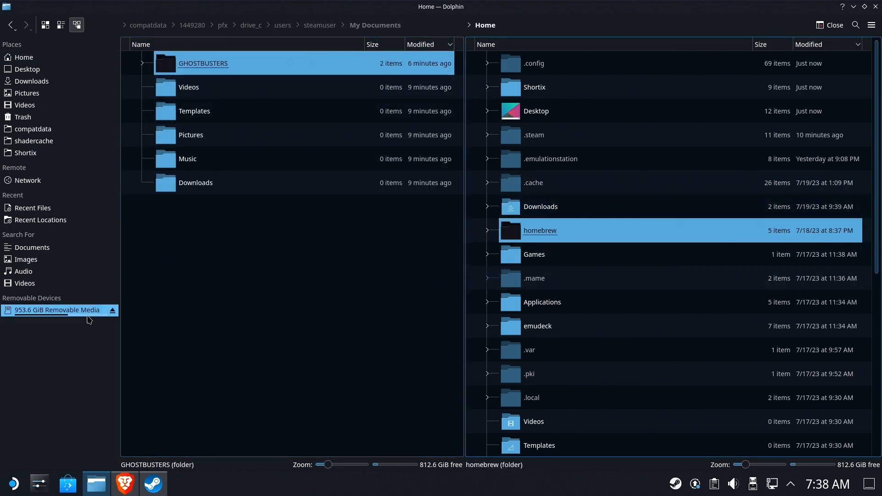
left_click(57, 310)
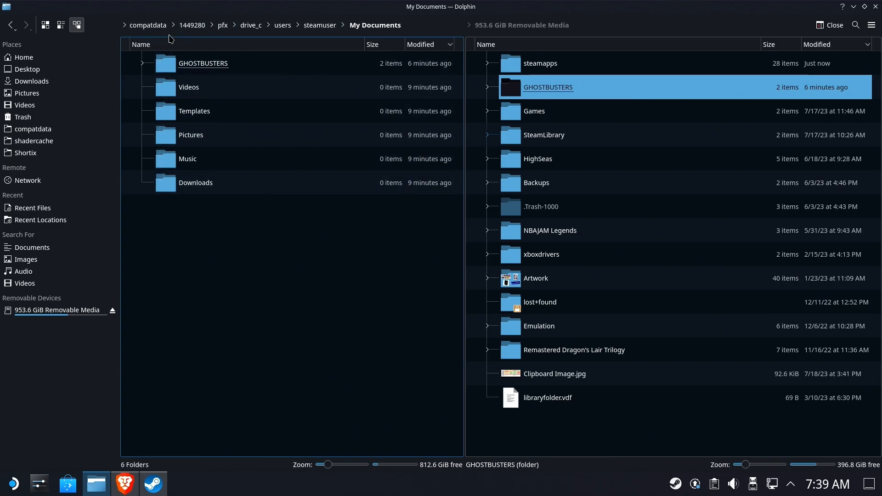
mouse_move(143, 161)
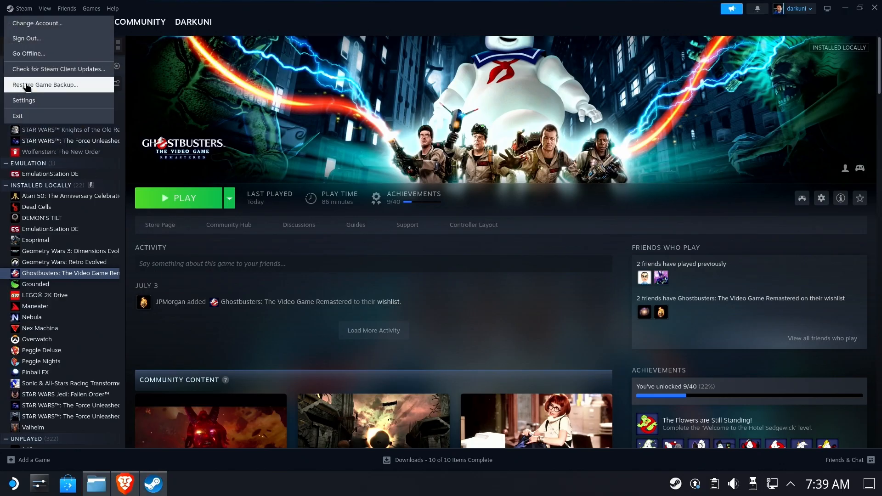
List the MicroSD Card's games in Steam Storage settings, including Ghostbusters at 23.69 GB.
left_click(23, 100)
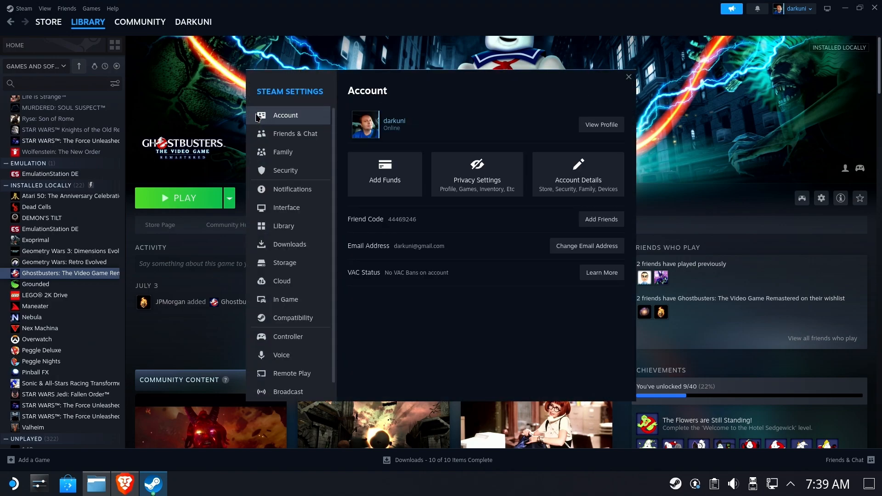
mouse_move(310, 272)
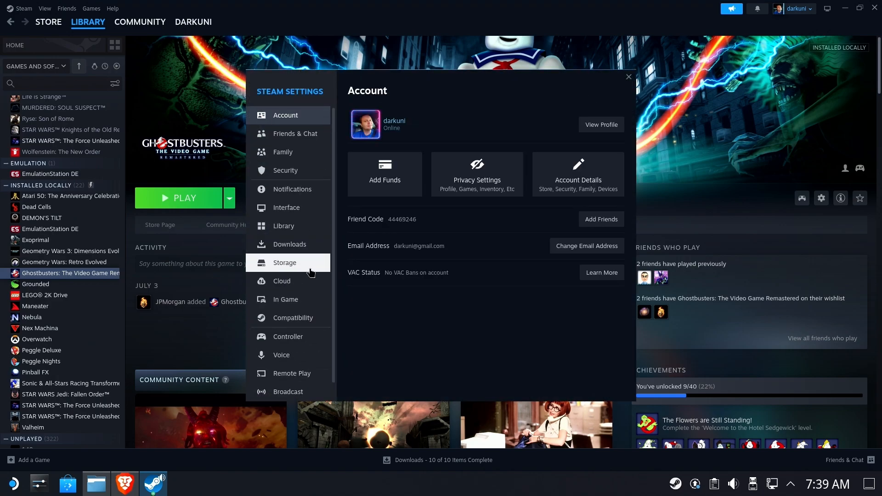
left_click(285, 263)
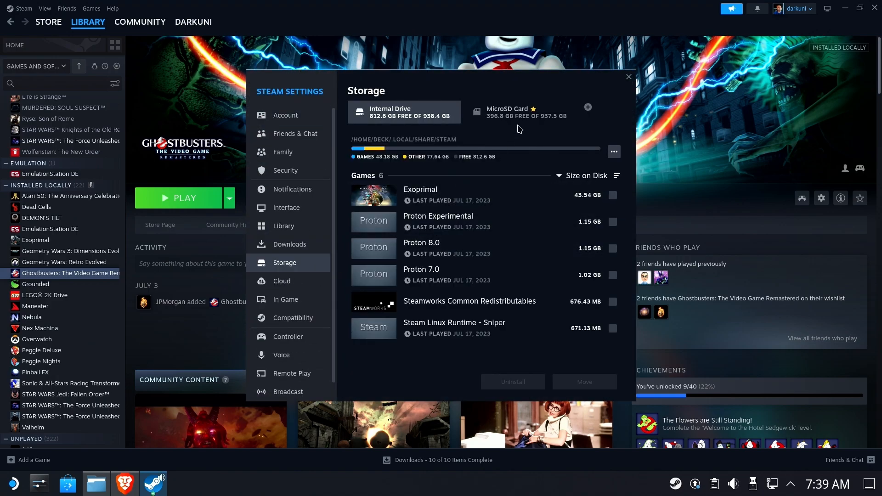
left_click(521, 112)
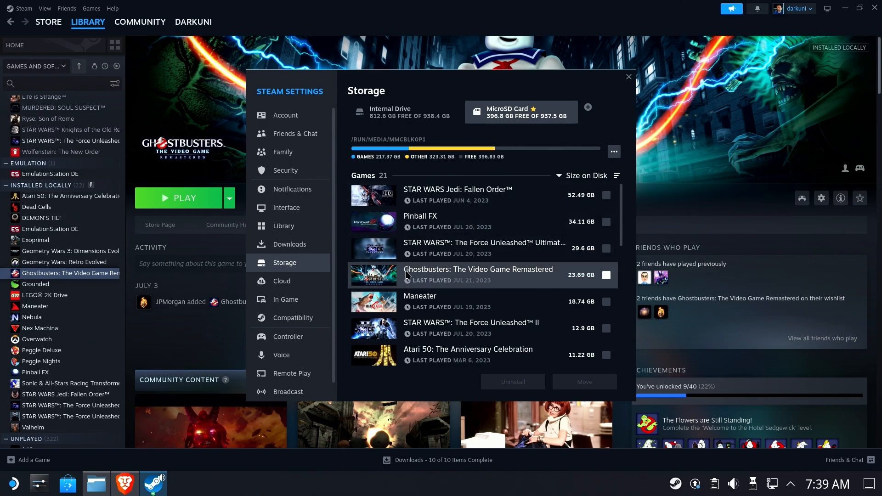
mouse_move(501, 142)
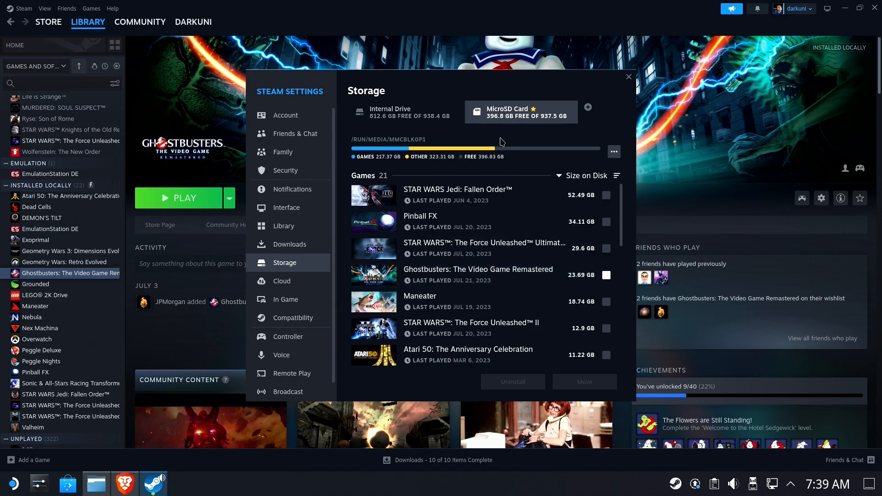
mouse_move(585, 78)
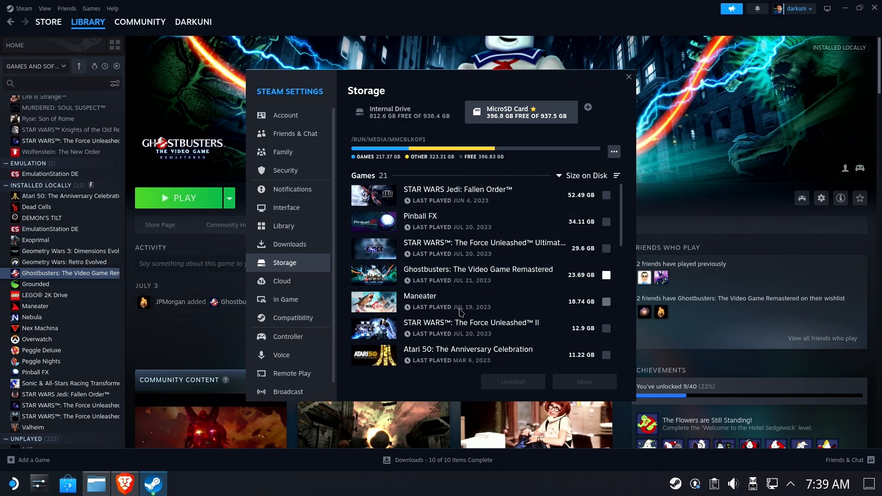
mouse_move(629, 77)
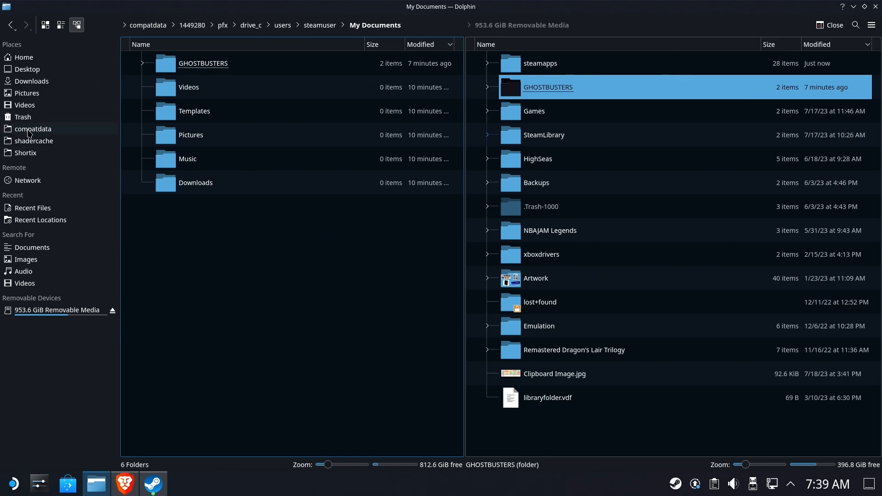
Show steamapps/common in both panes and highlight the microSD's Ghostbusters install folder.
left_click(33, 128)
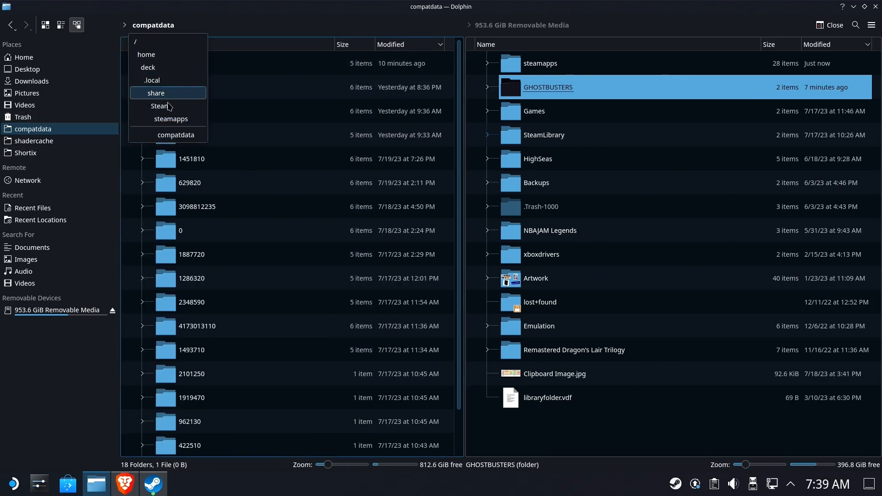
left_click(171, 118)
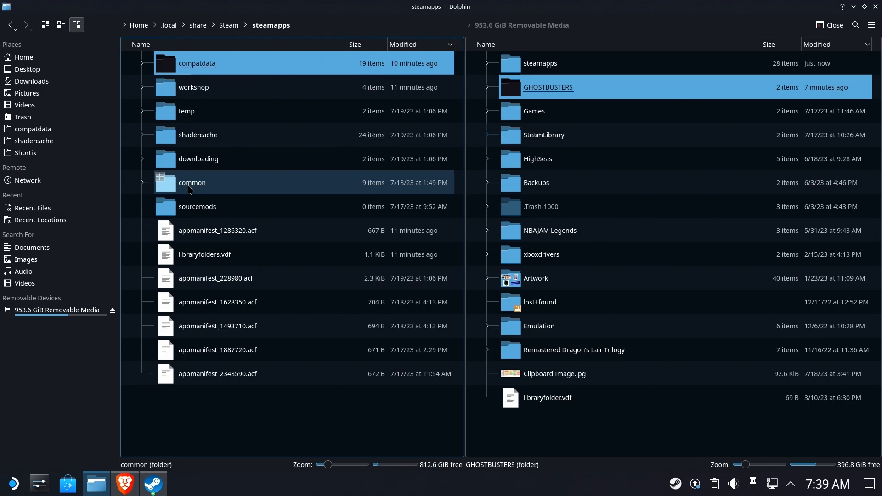
double_click(192, 183)
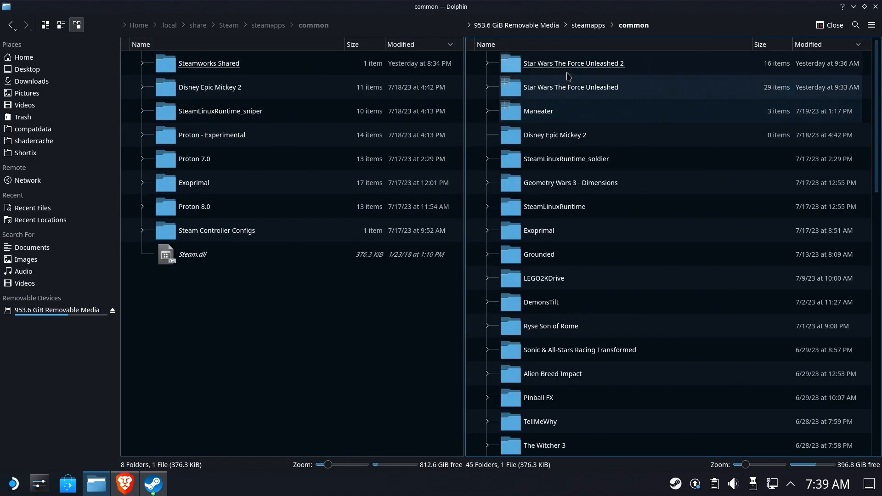
left_click(485, 44)
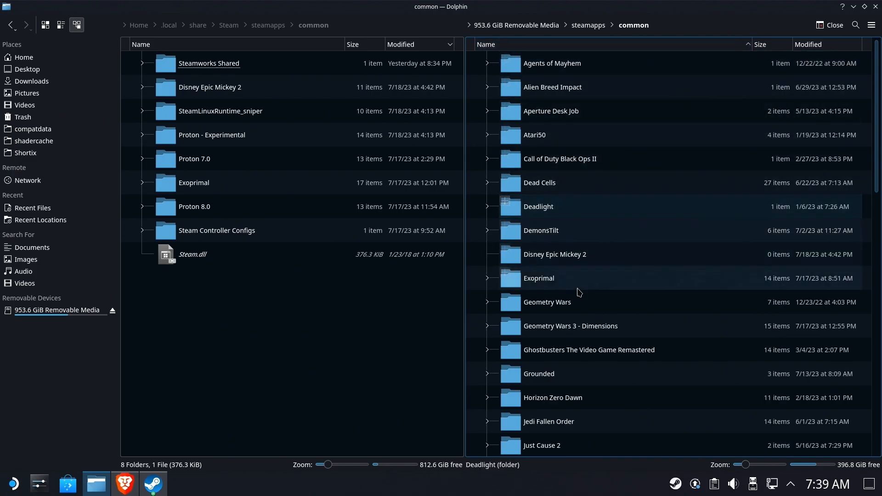
left_click(589, 349)
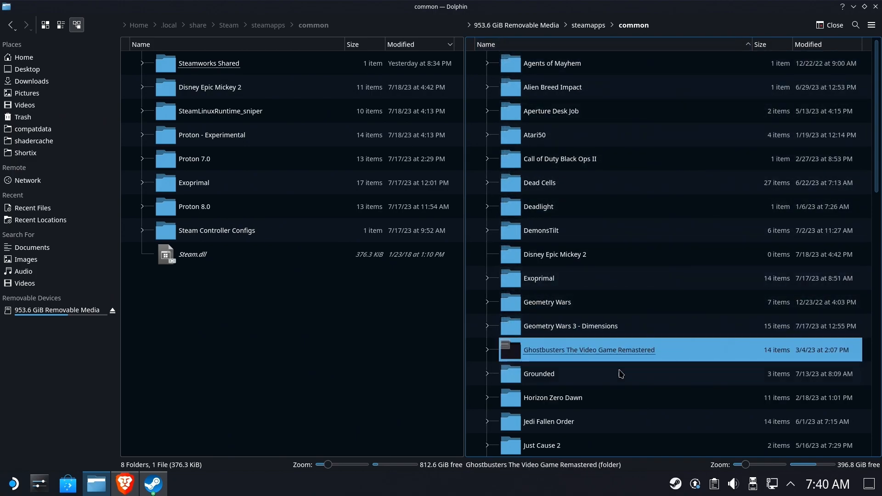
mouse_move(633, 313)
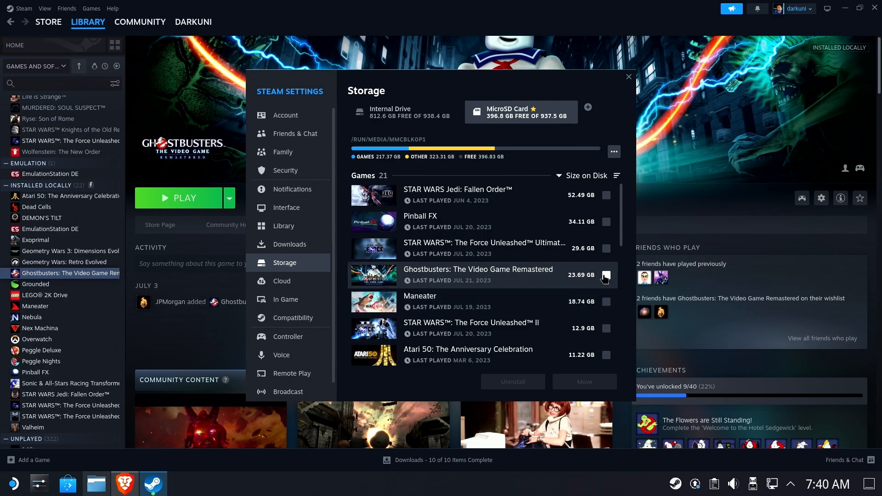
Move Ghostbusters from the microSD card to the Internal Drive, then close Storage settings.
left_click(606, 275)
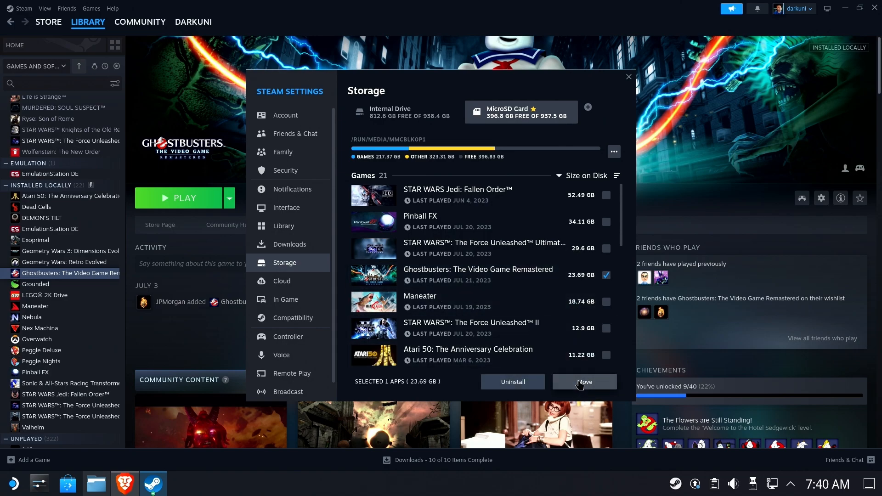
left_click(584, 382)
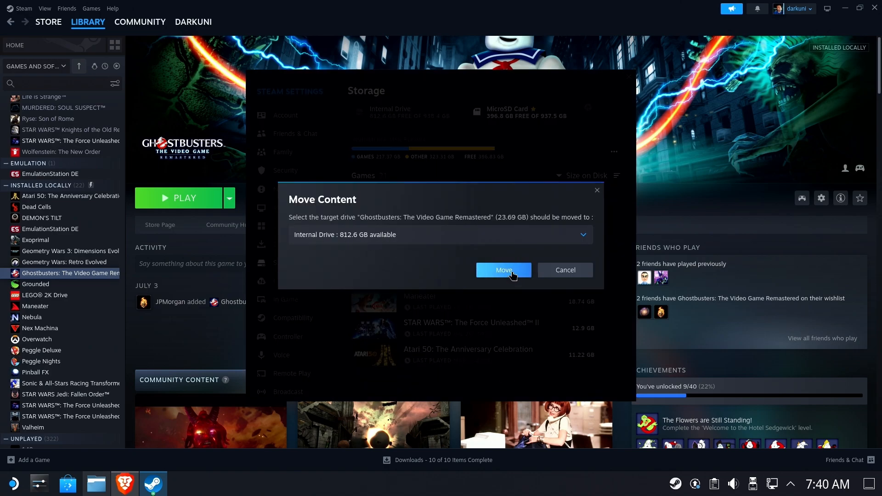
left_click(503, 270)
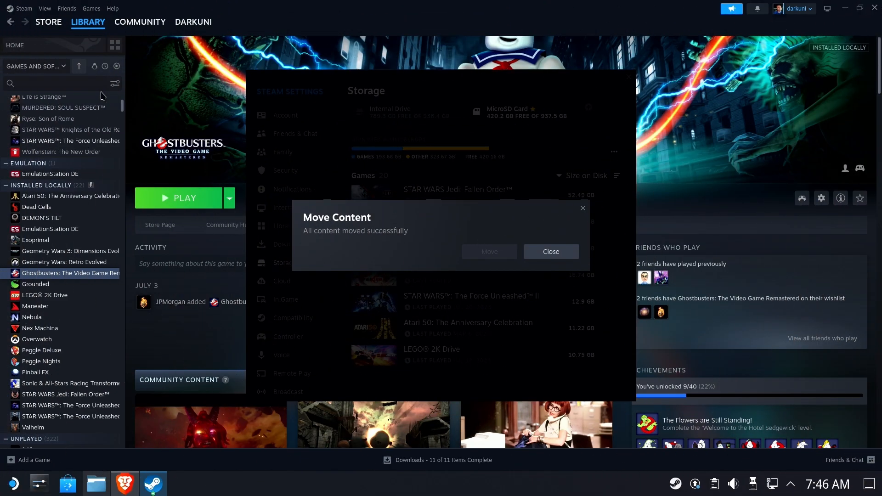
mouse_move(599, 181)
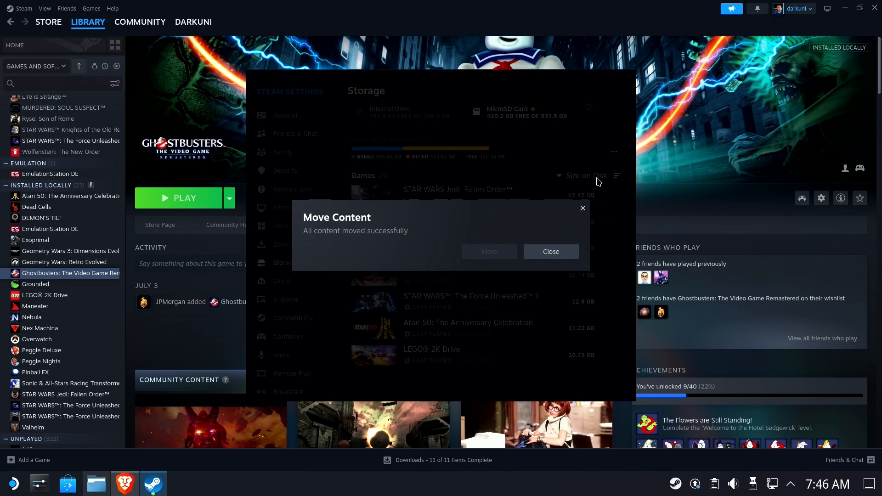
left_click(550, 251)
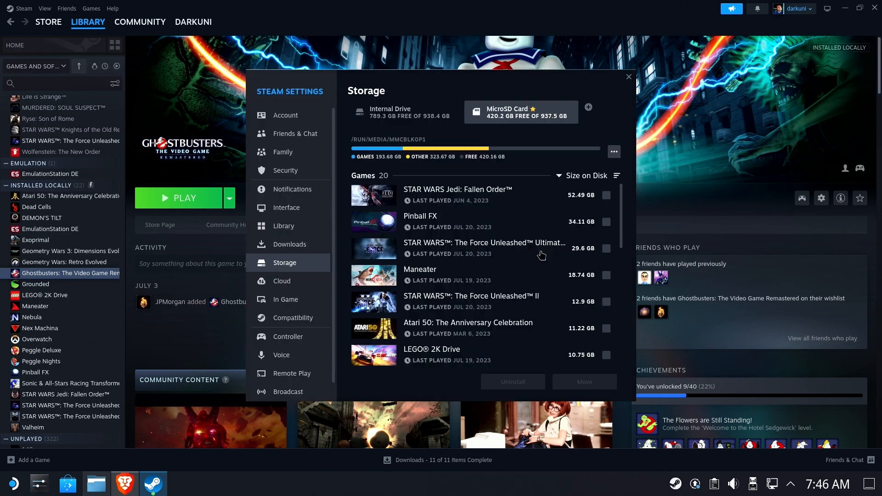
mouse_move(621, 81)
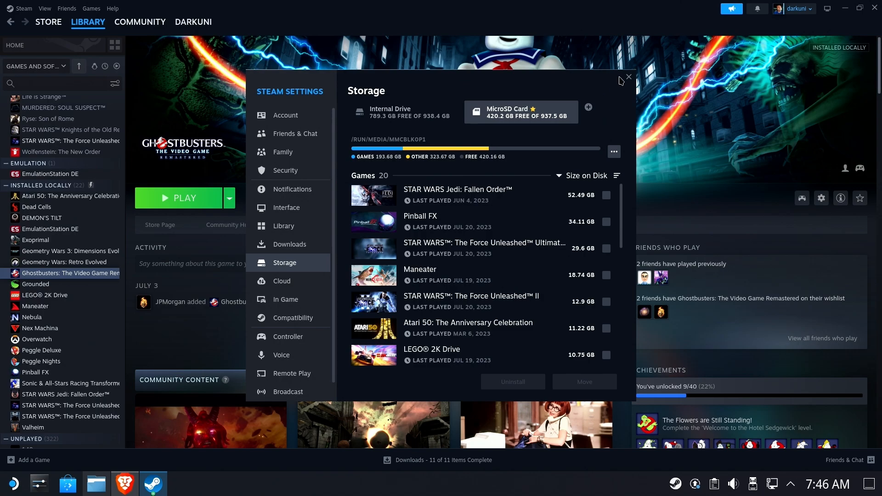
left_click(629, 75)
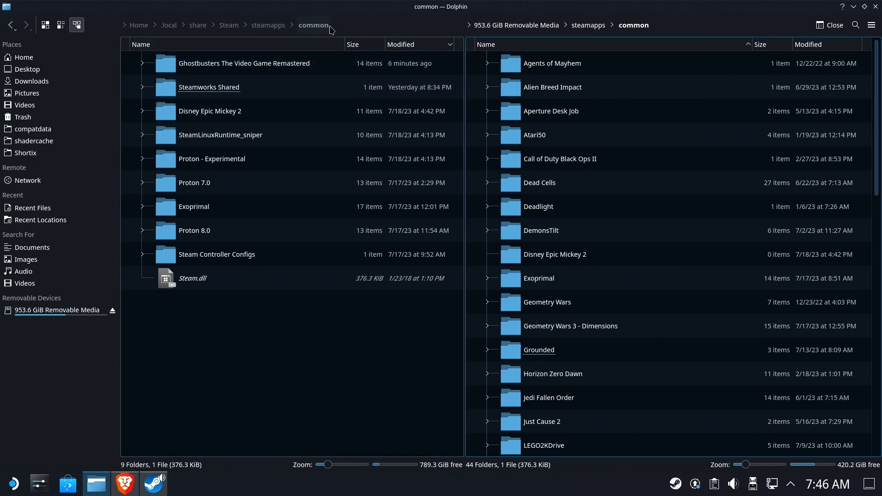
Open compatdata and re-sort the prefix folders by modification date, then by name.
left_click(243, 63)
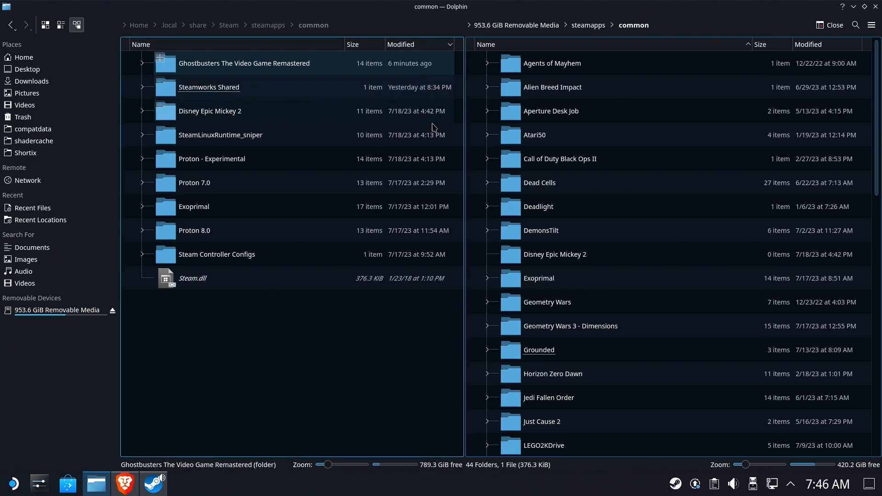
left_click(391, 340)
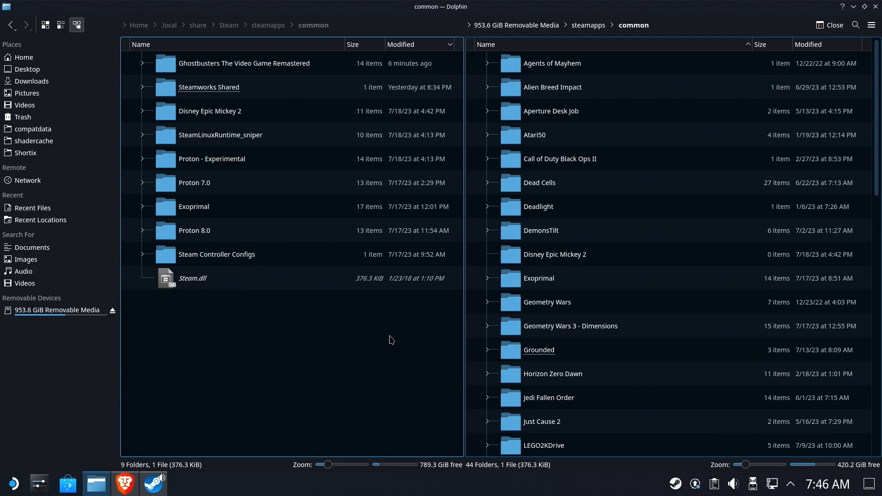
mouse_move(575, 38)
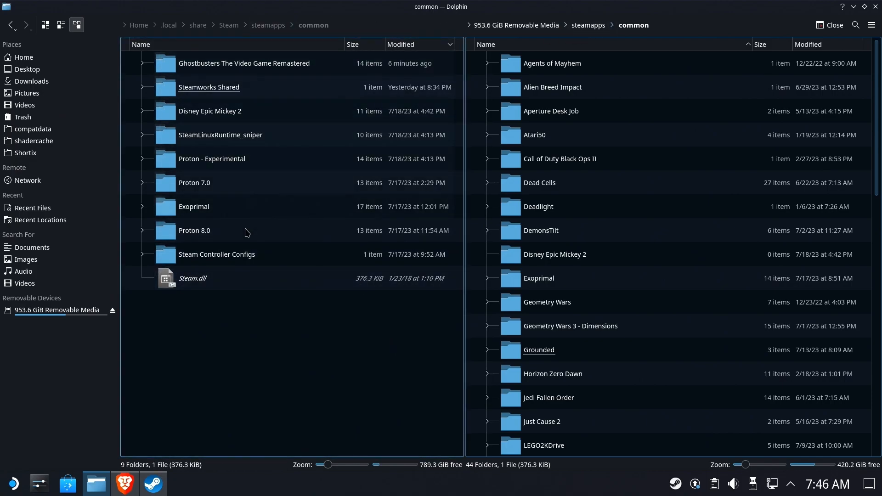
left_click(33, 128)
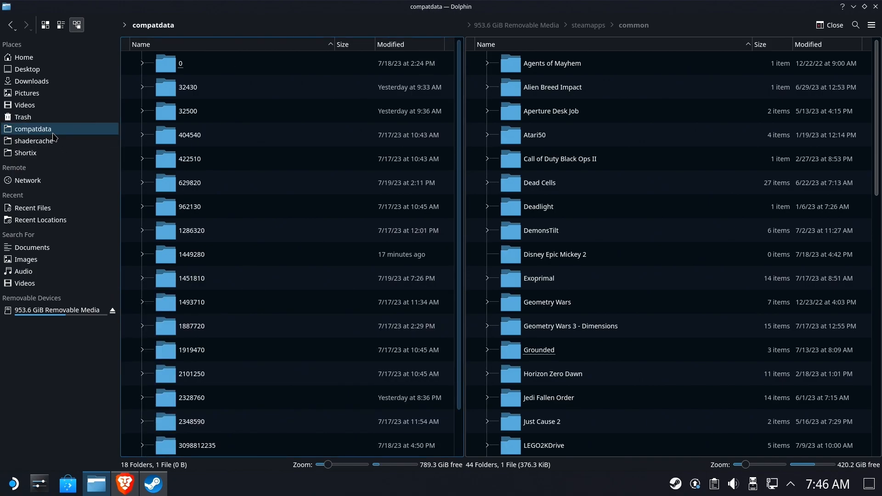
left_click(391, 44)
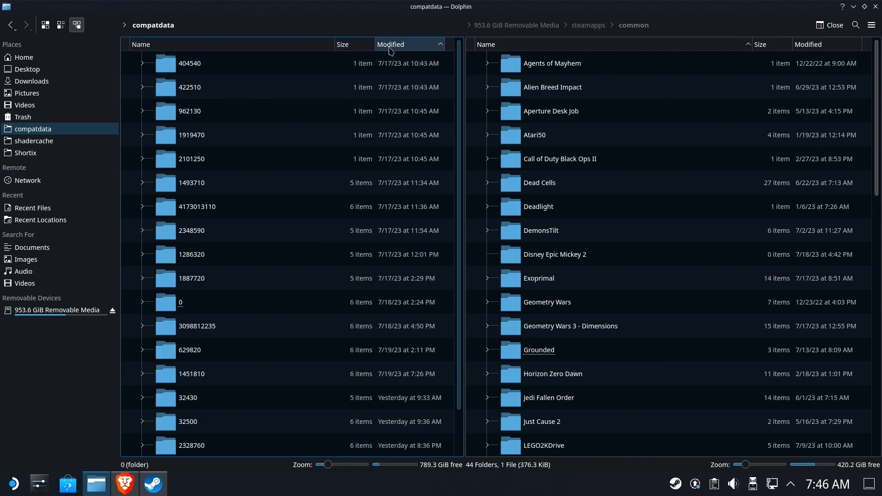
left_click(191, 63)
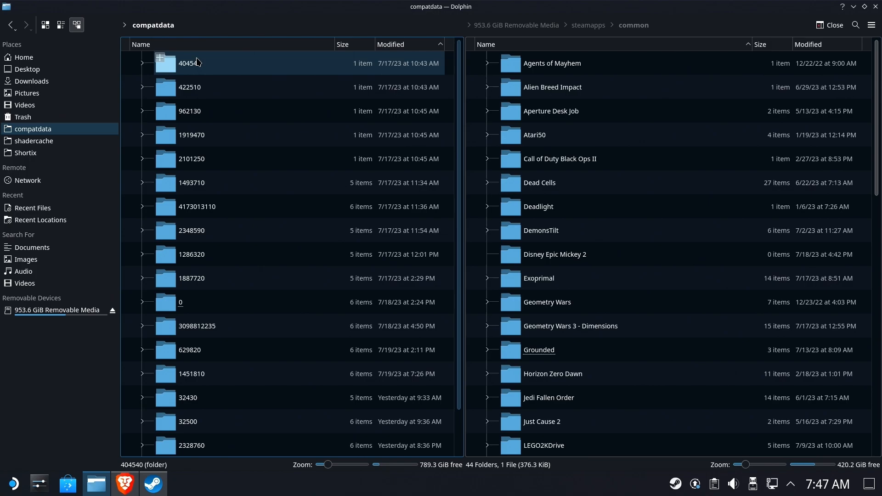
left_click(141, 44)
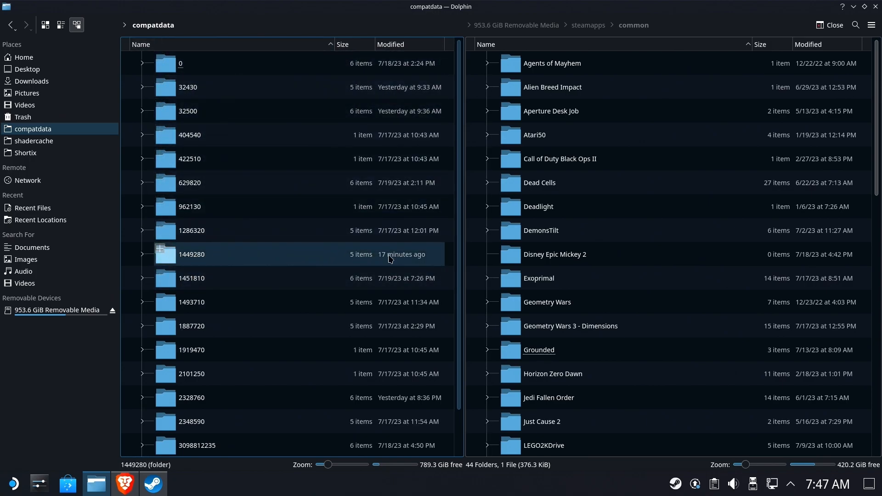
Navigate prefix 1449280's pfx, users and steamuser folders to the Documents GHOSTBUSTERS saves.
double_click(191, 254)
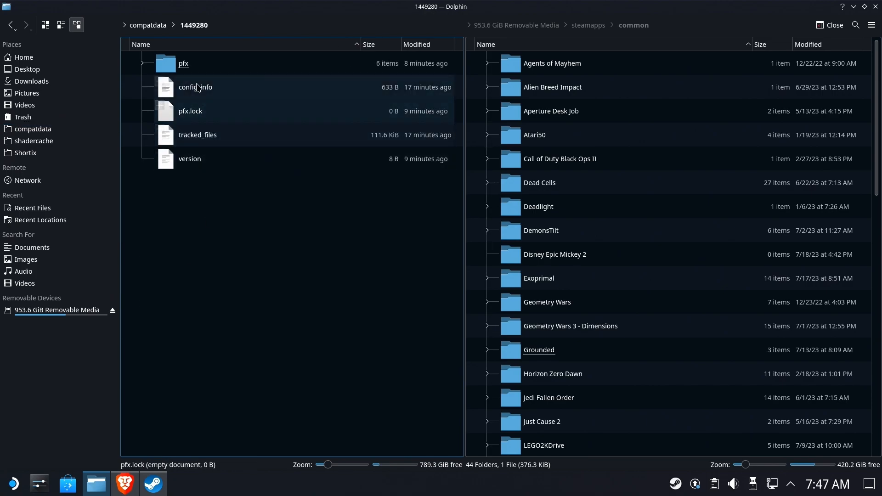
double_click(182, 63)
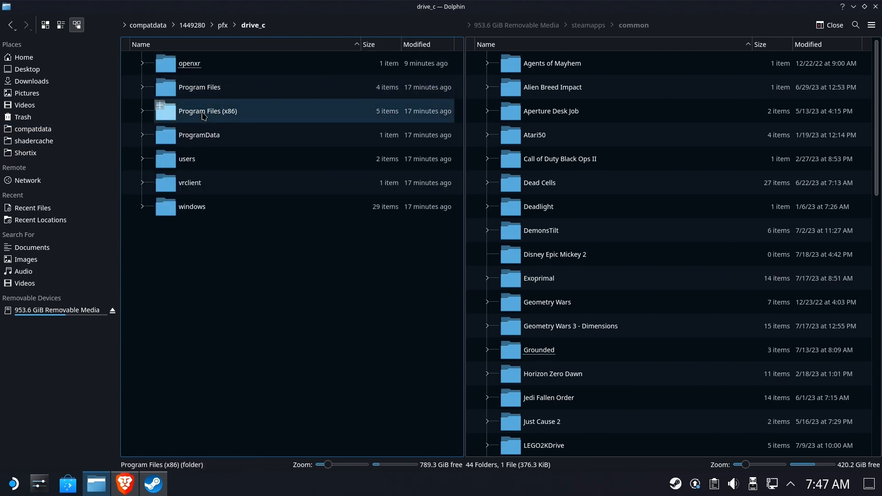
double_click(186, 159)
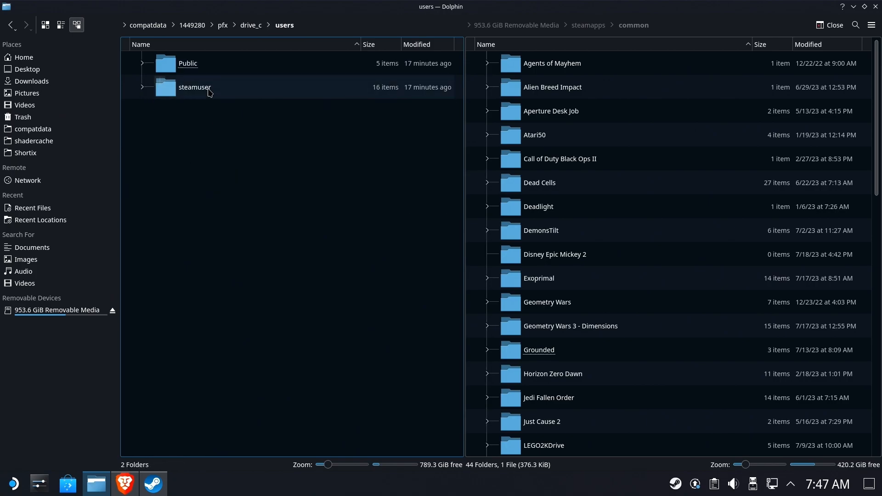
double_click(194, 87)
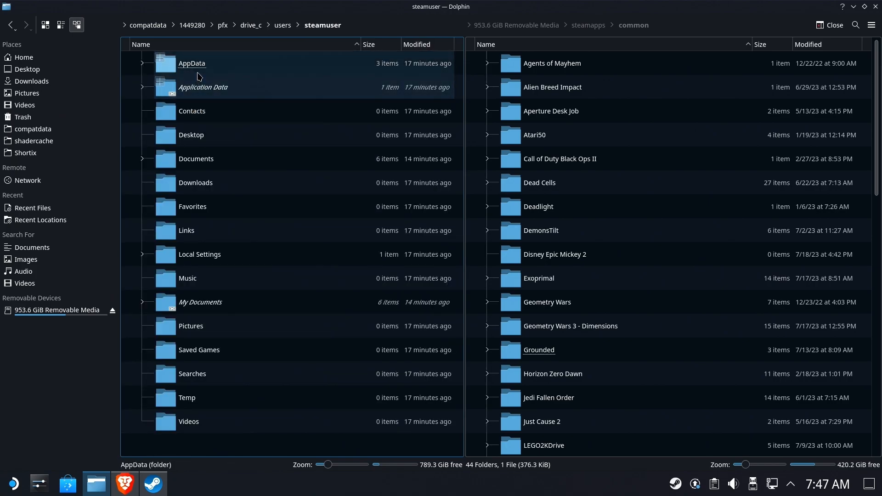
left_click(195, 158)
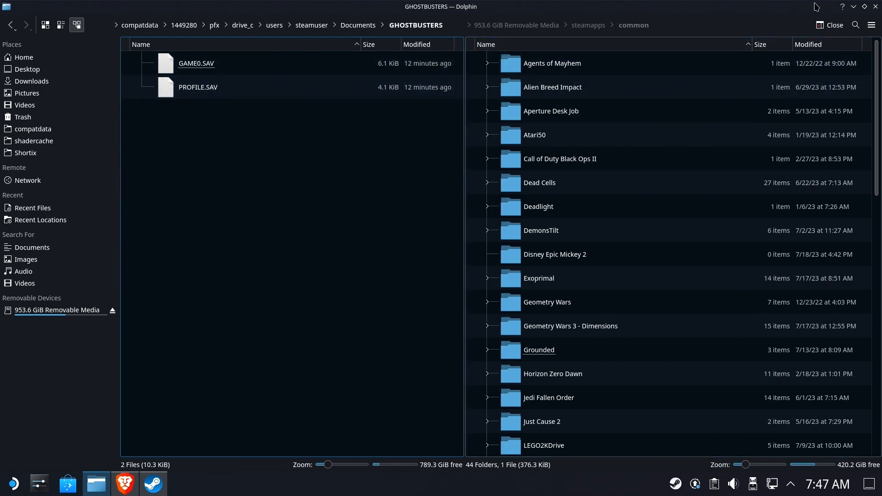
Relaunch Ghostbusters from Steam, check its Resume Career menu, and choose Exit.
left_click(153, 483)
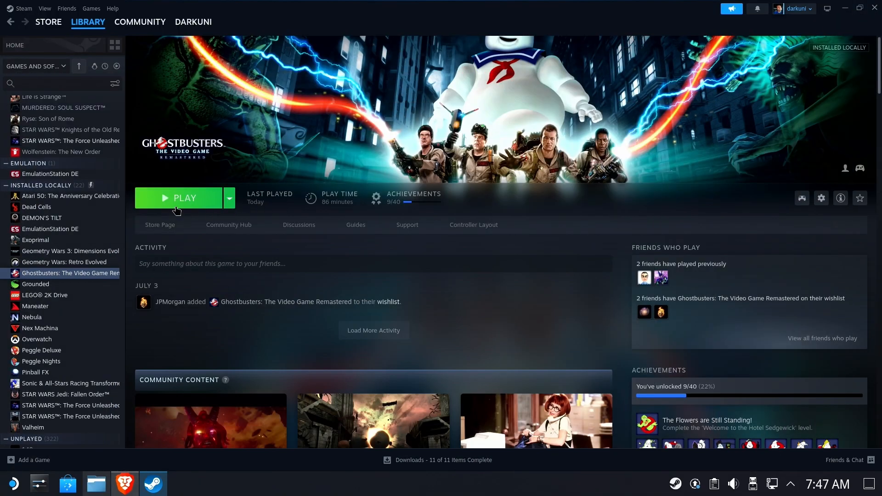
left_click(178, 198)
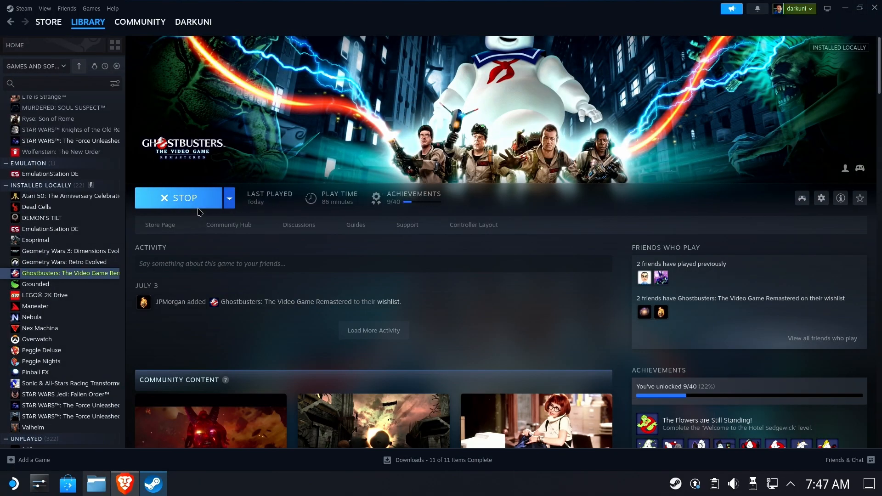
mouse_move(299, 213)
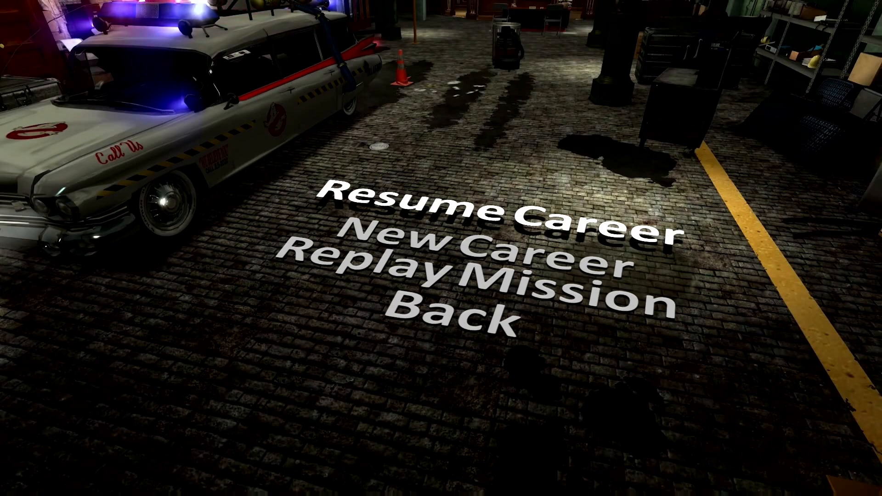
mouse_move(744, 378)
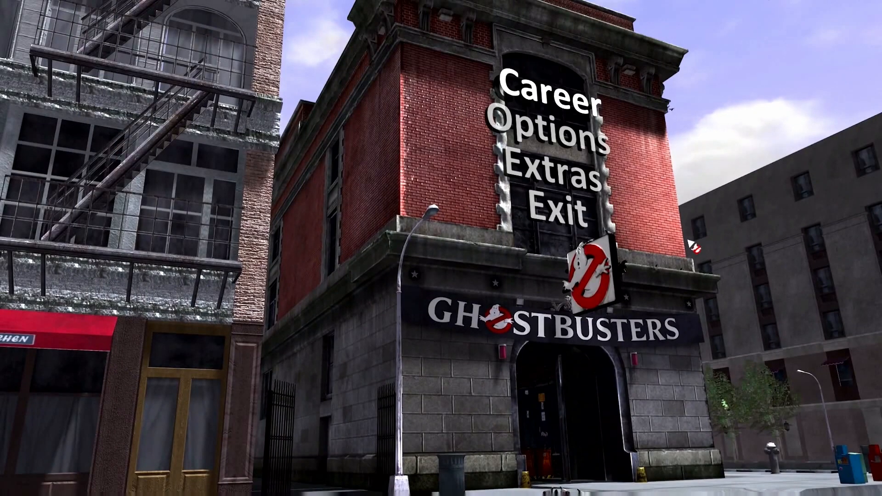
left_click(570, 209)
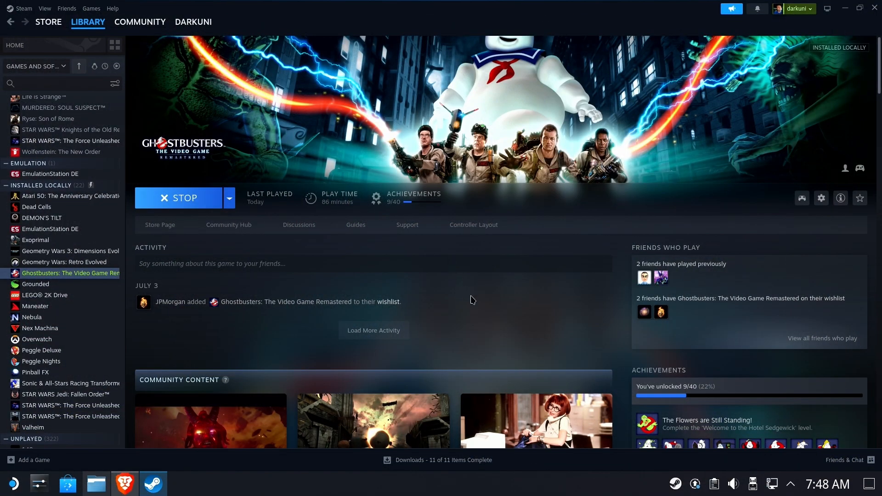
Stop the still-running Ghostbusters game and open Steam Settings.
left_click(178, 198)
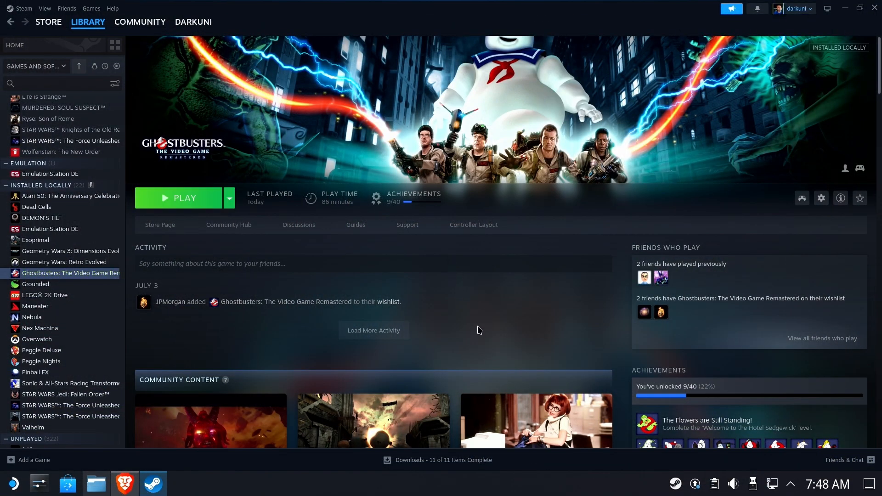
mouse_move(665, 174)
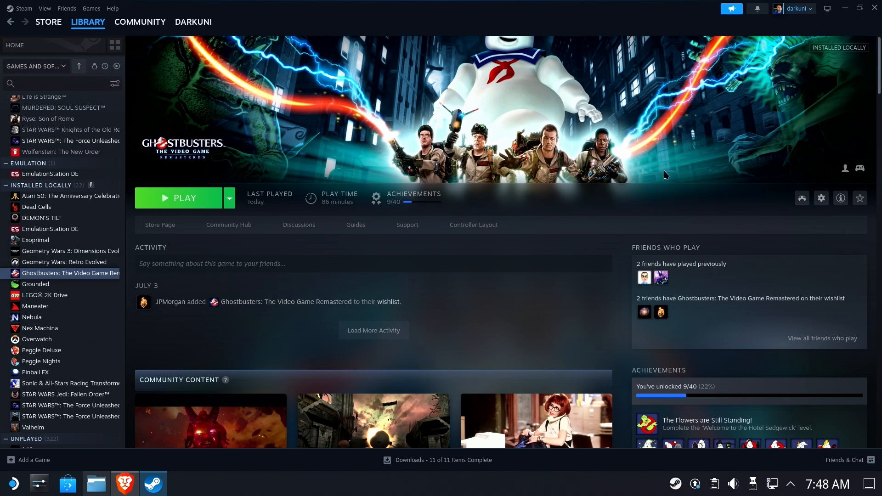
mouse_move(657, 482)
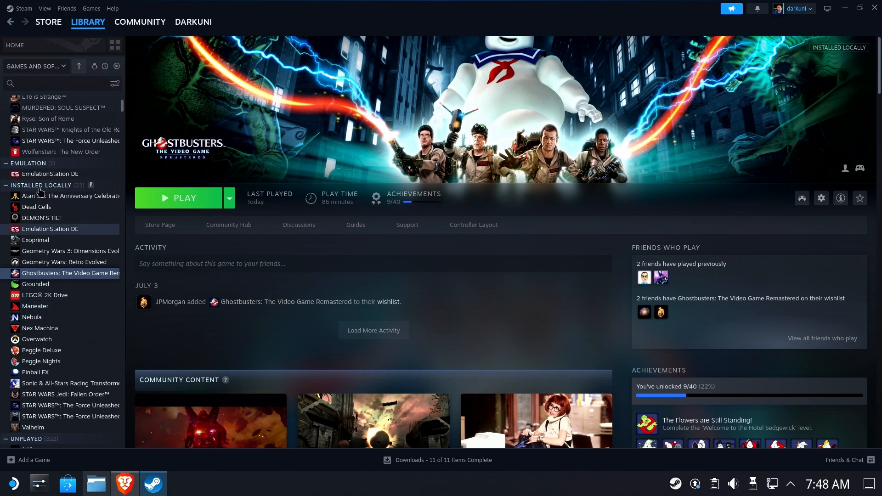
left_click(24, 8)
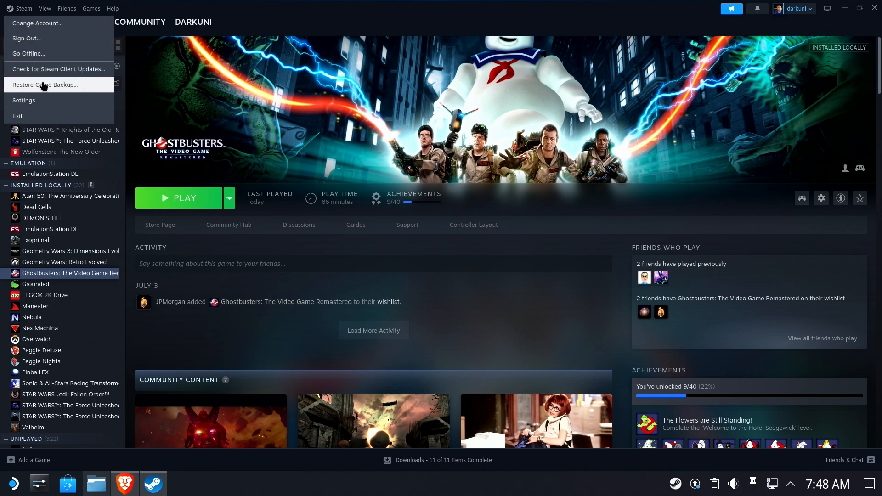
left_click(296, 225)
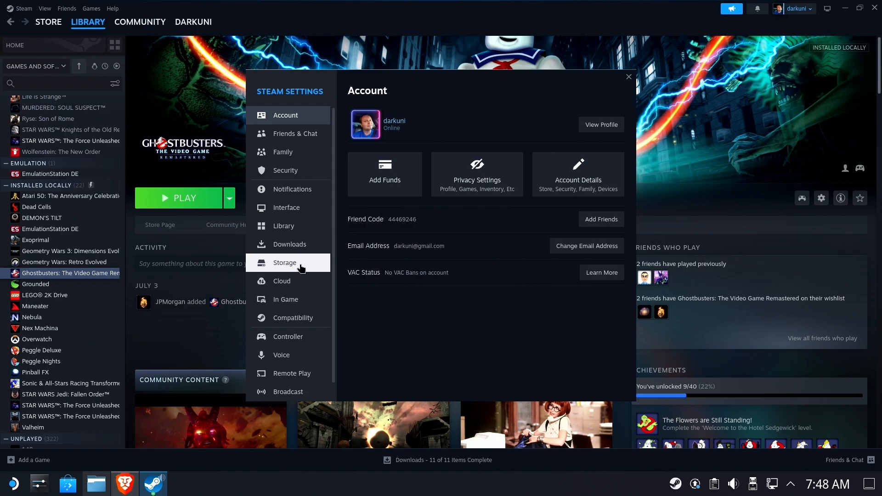
In Storage, move Ghostbusters from the internal drive back to the MicroSD Card.
left_click(284, 263)
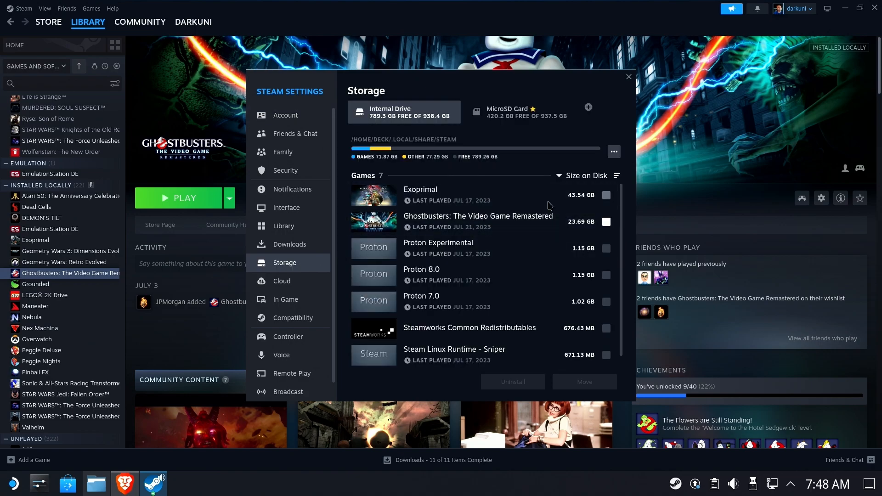
left_click(606, 221)
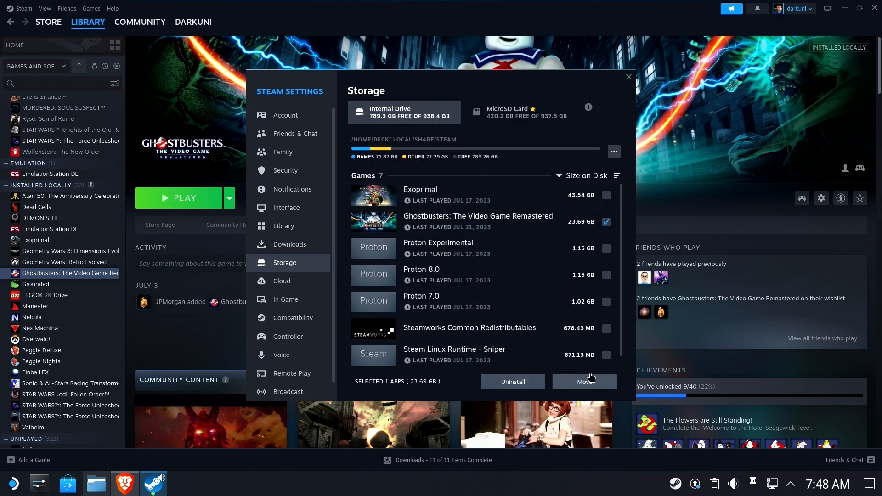
left_click(585, 381)
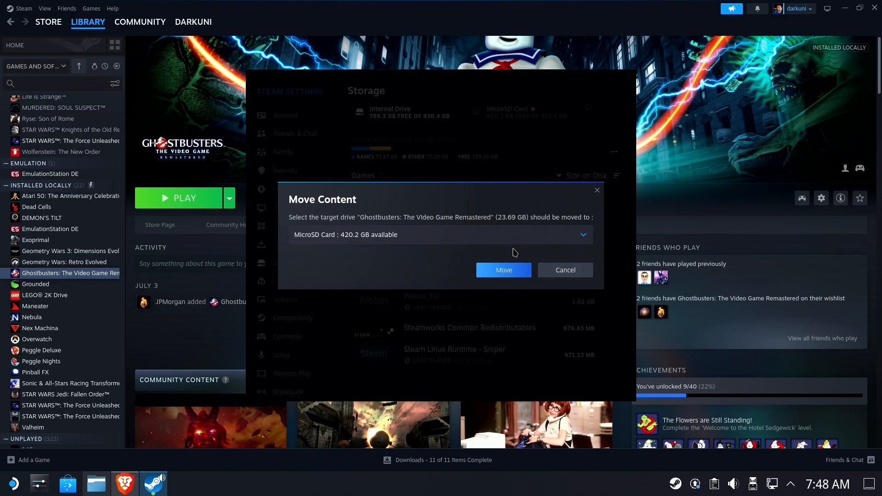
left_click(503, 271)
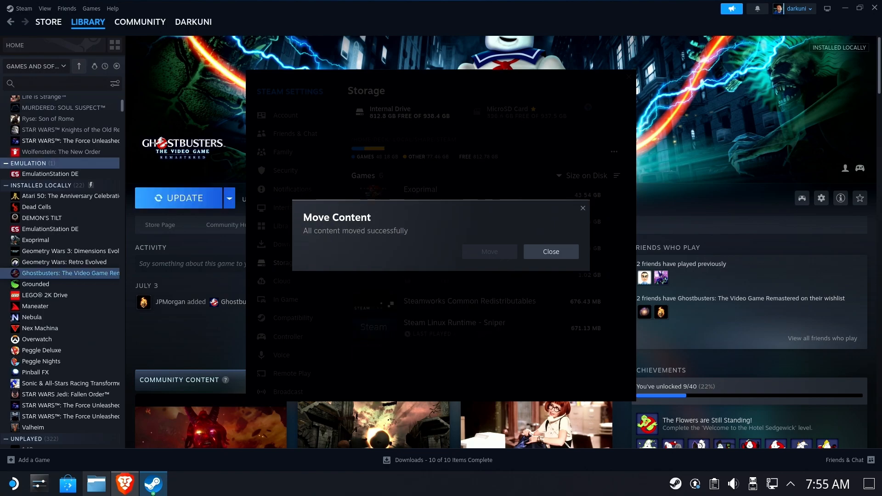
Wait for the Ghostbusters move to the microSD card to finish and dismiss the confirmation.
left_click(184, 198)
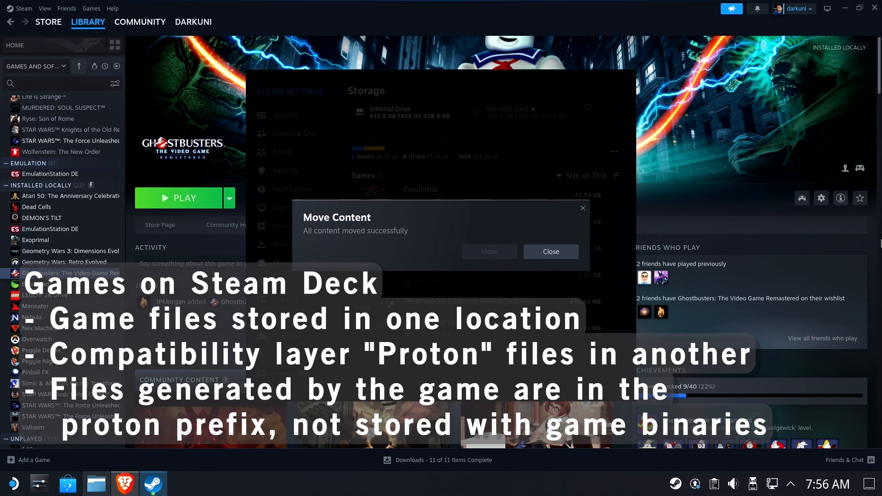
left_click(549, 252)
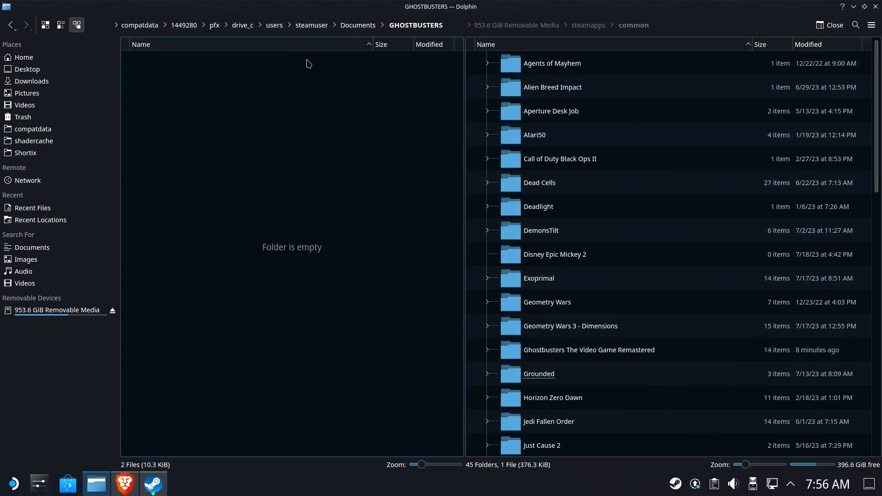
mouse_move(332, 122)
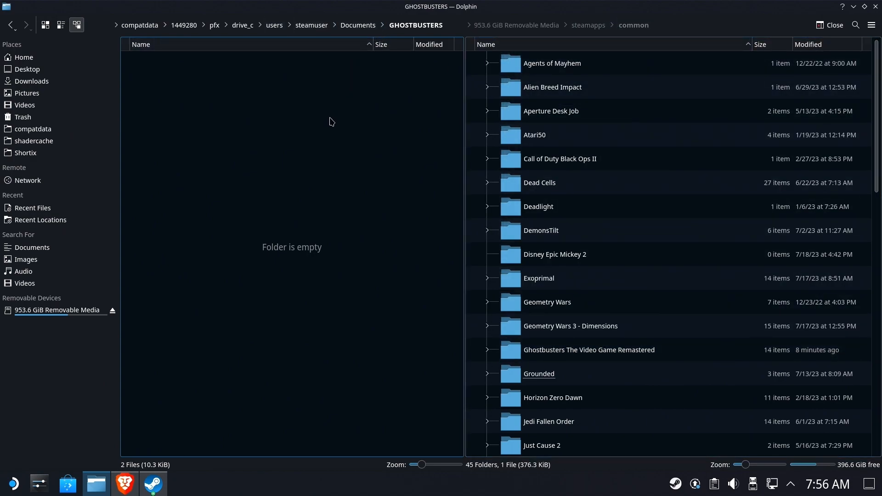
mouse_move(339, 108)
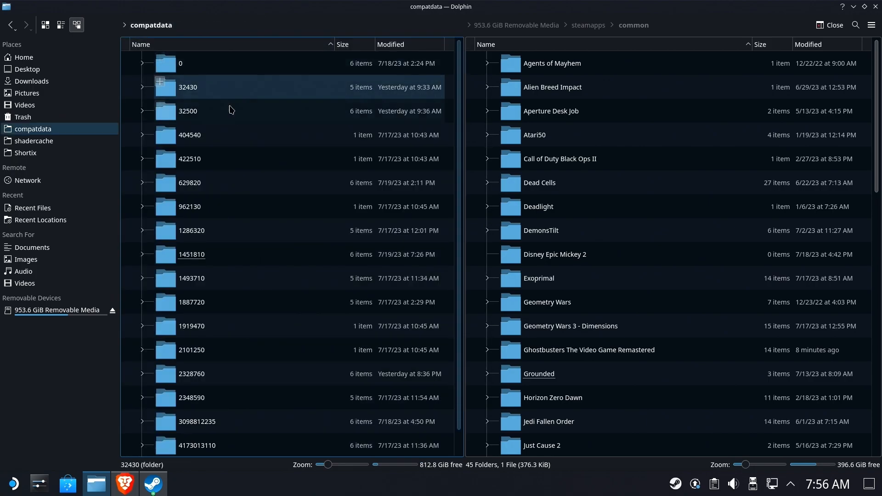
Navigate up to compatdata and confirm Ghostbusters' 1449280 prefix folder is gone.
left_click(190, 230)
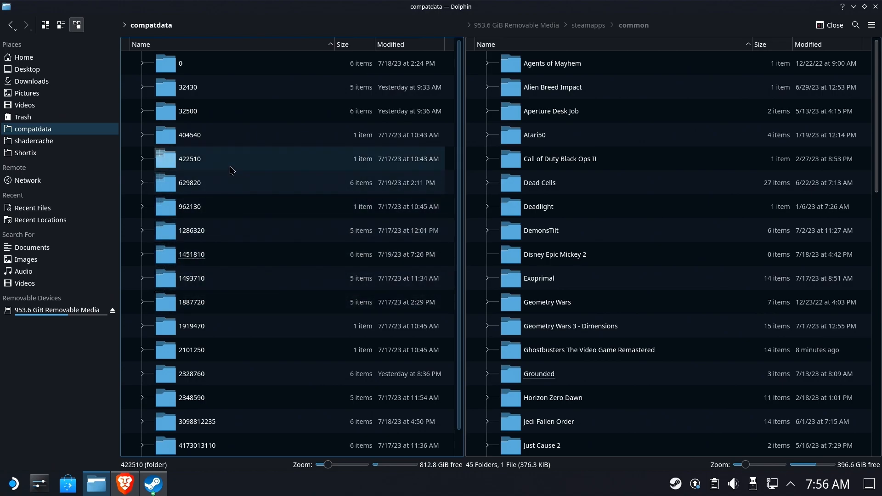
left_click(191, 278)
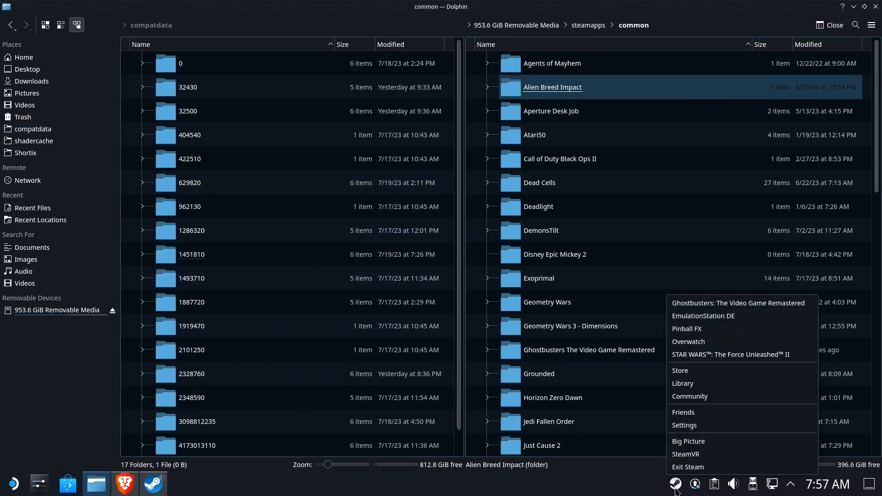
Launch Ghostbusters from its library page to rebuild the prefix, then quit the game.
left_click(682, 383)
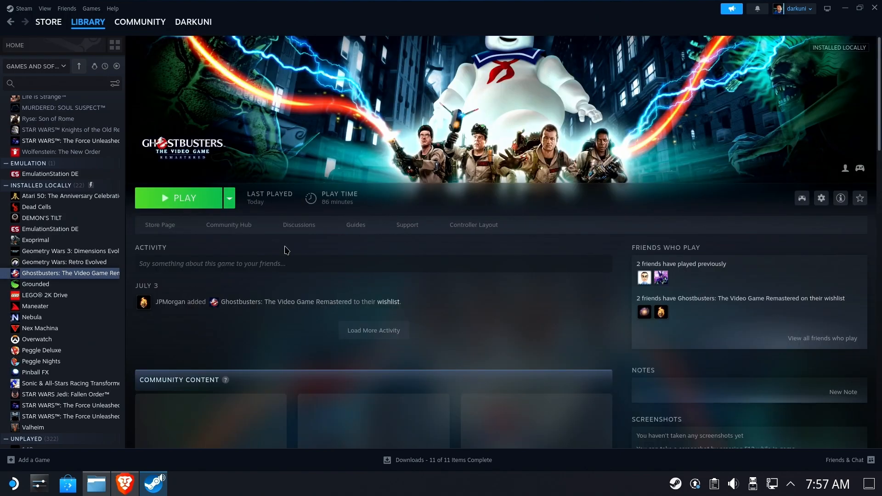
left_click(180, 198)
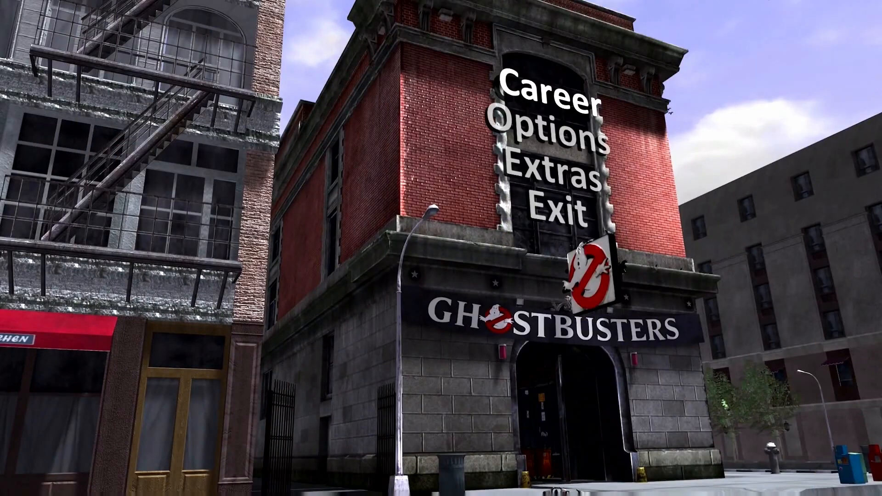
left_click(569, 209)
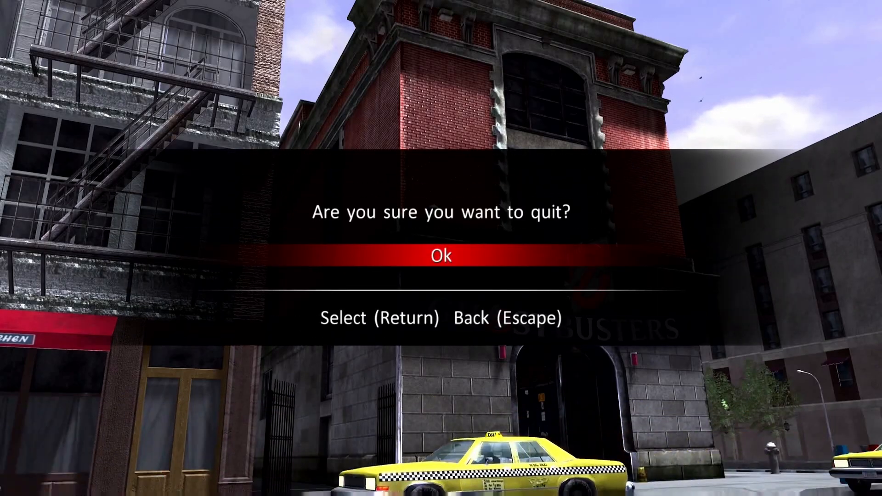
key("Escape")
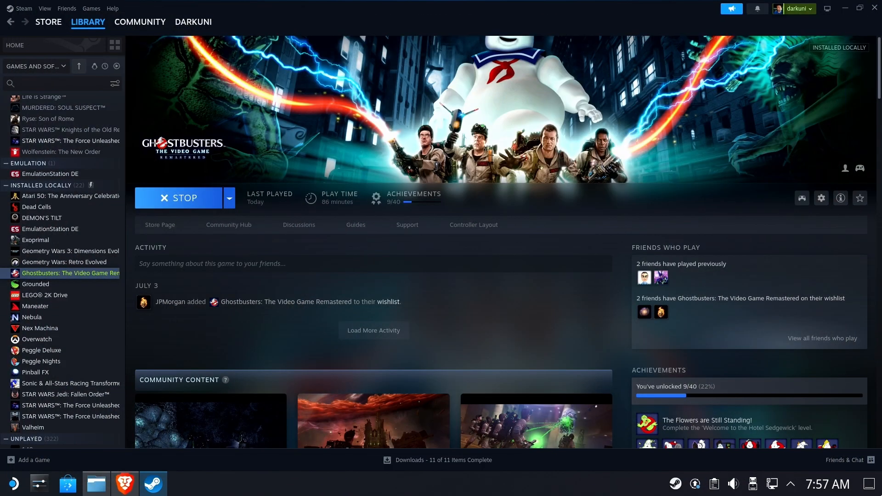
left_click(183, 198)
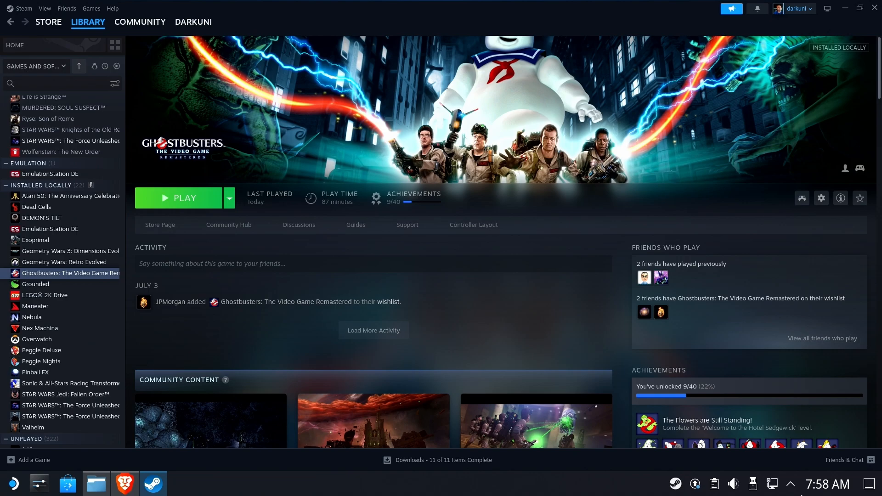
Open compatdata/1449280/pfx/drive_c/users/steamuser/Documents in Dolphin.
left_click(96, 483)
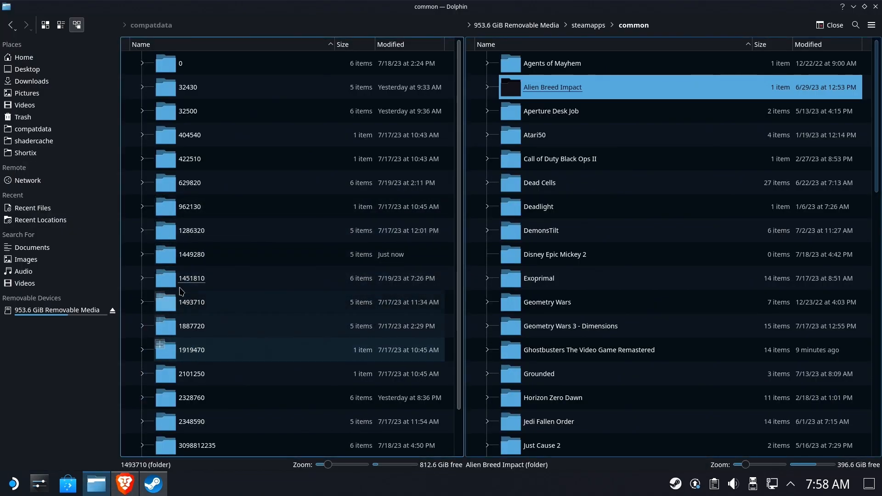
double_click(192, 254)
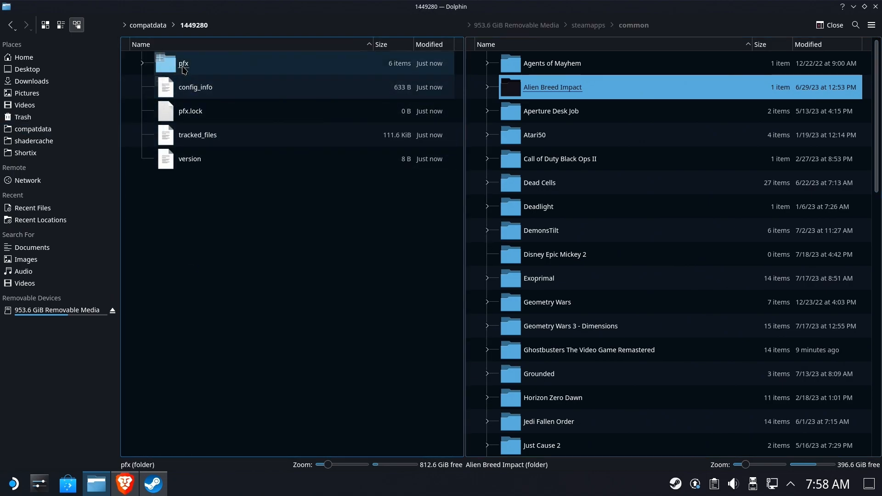
double_click(184, 63)
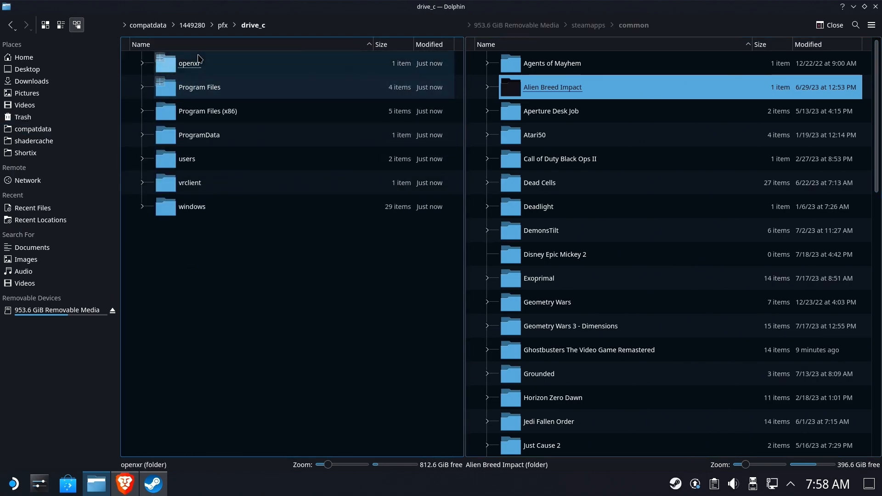
double_click(186, 159)
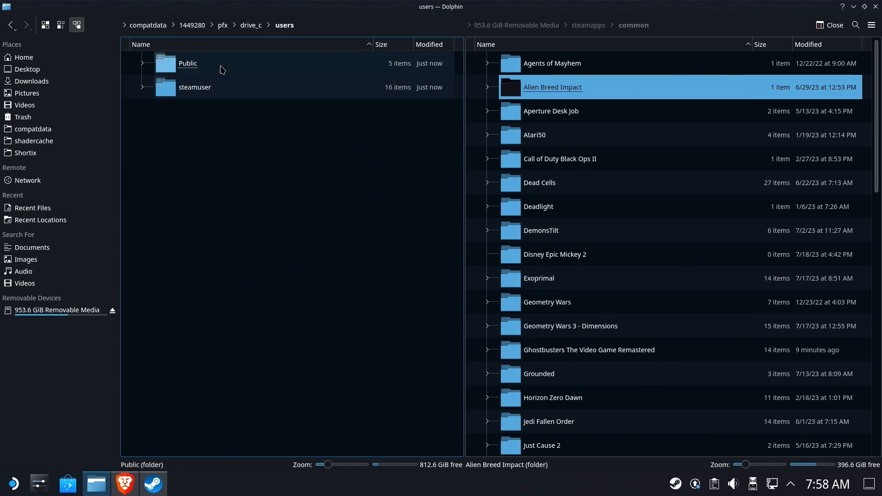
double_click(194, 88)
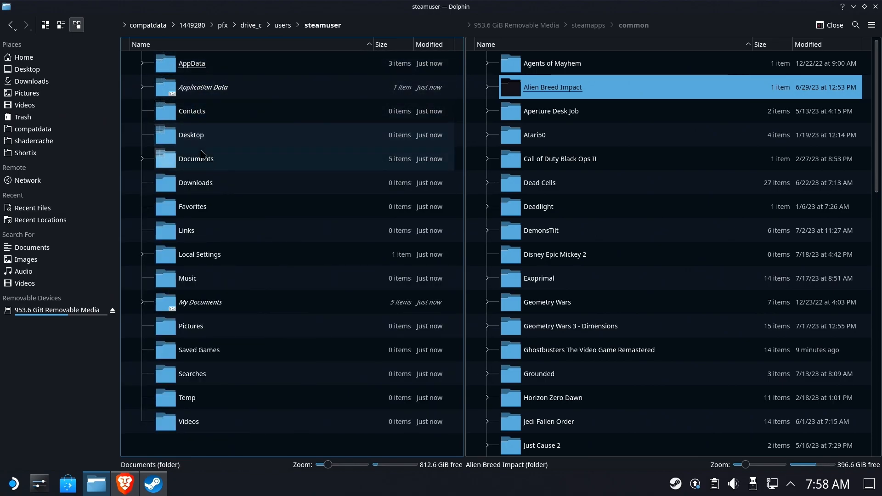
double_click(195, 159)
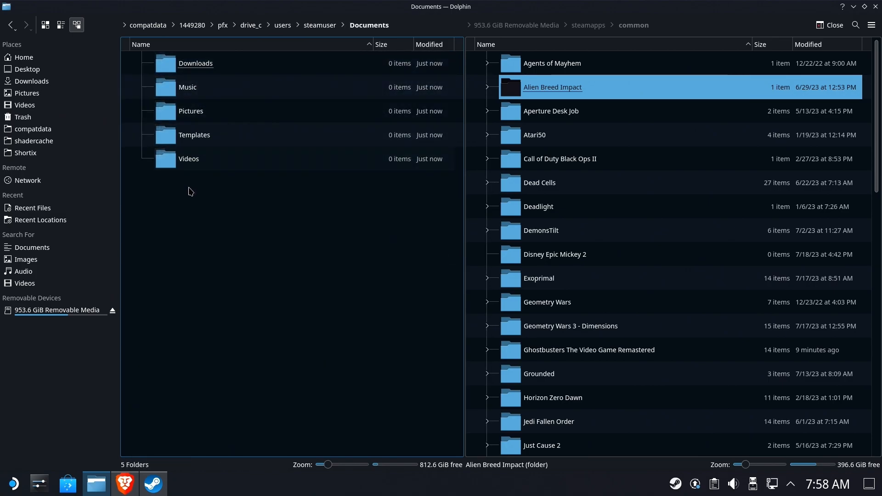
Move the GHOSTBUSTERS backup folder from the microSD root into the prefix's Documents.
left_click(539, 206)
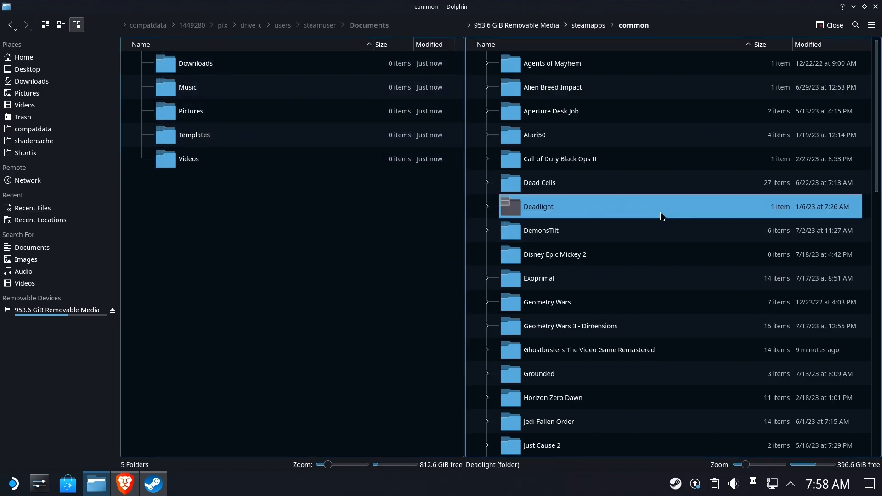
left_click(514, 25)
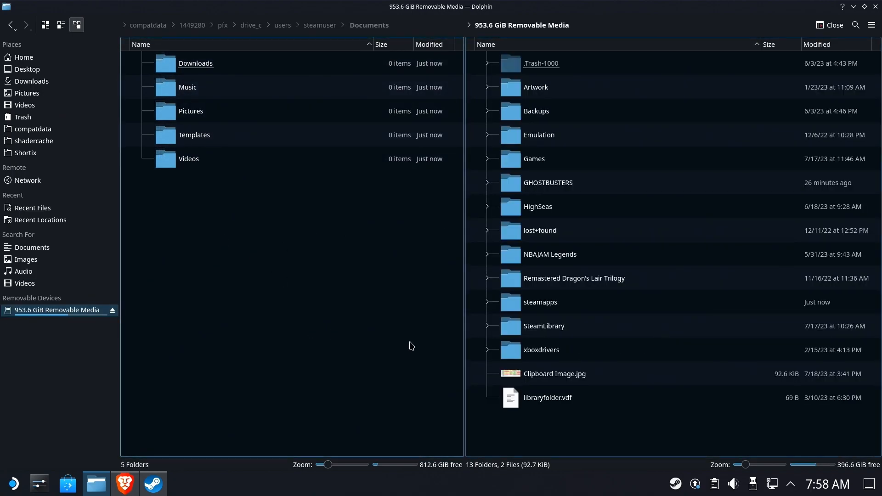
left_click(547, 182)
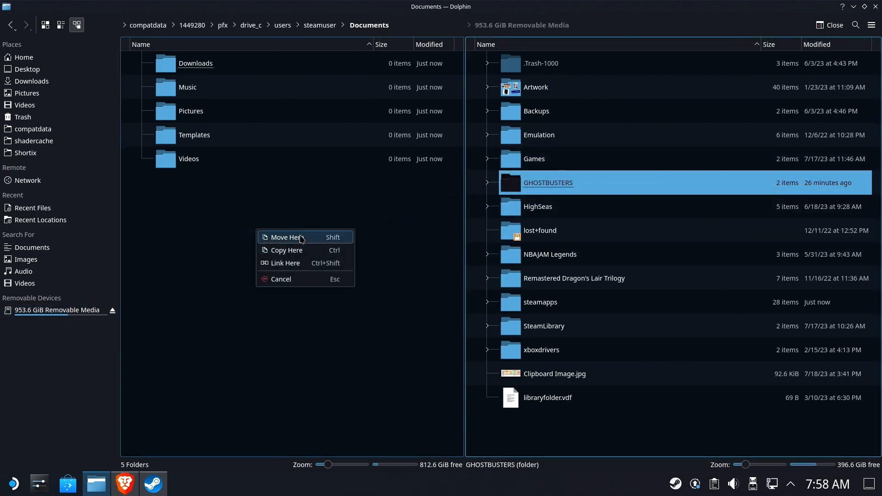
left_click(286, 250)
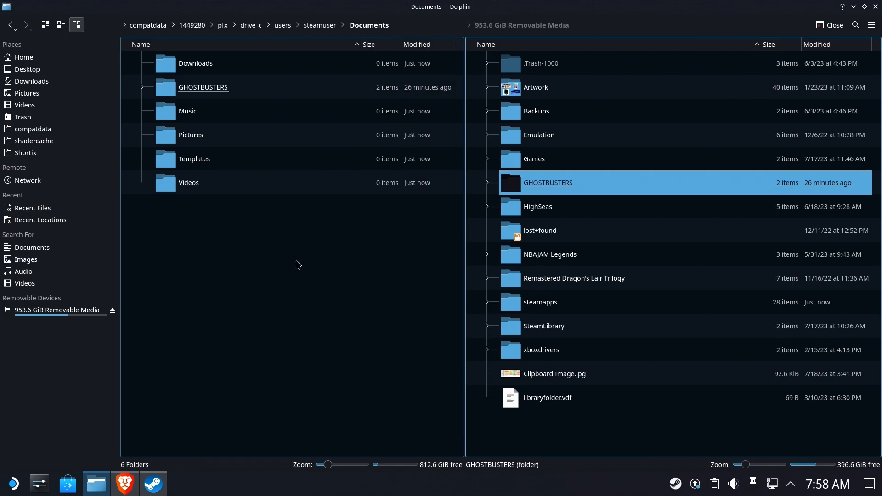
left_click(152, 483)
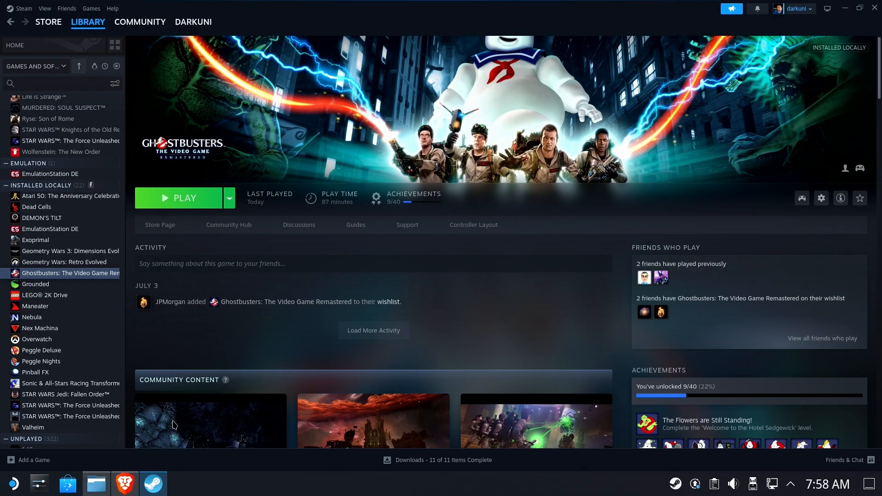
Play Ghostbusters with the restored saves, then stop the game.
left_click(184, 198)
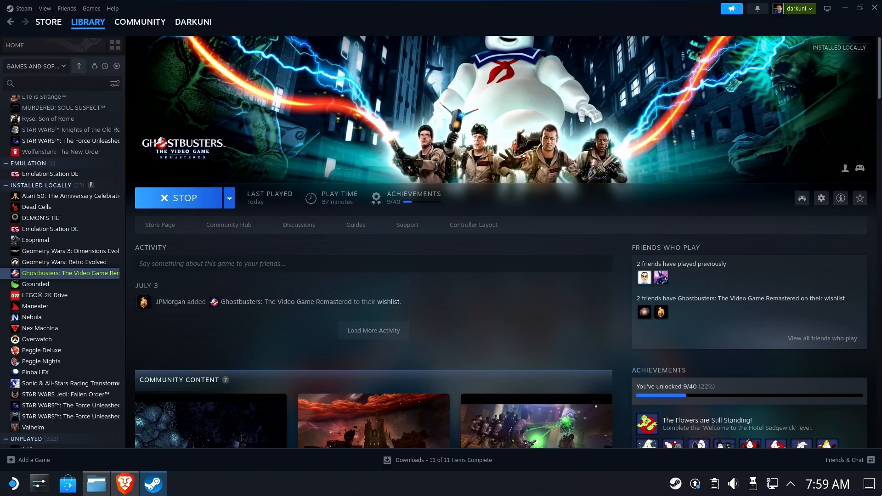
left_click(184, 198)
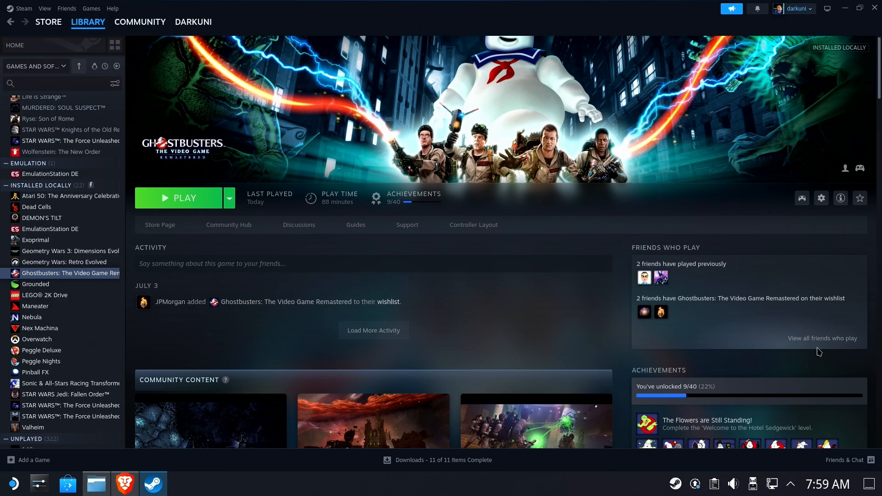